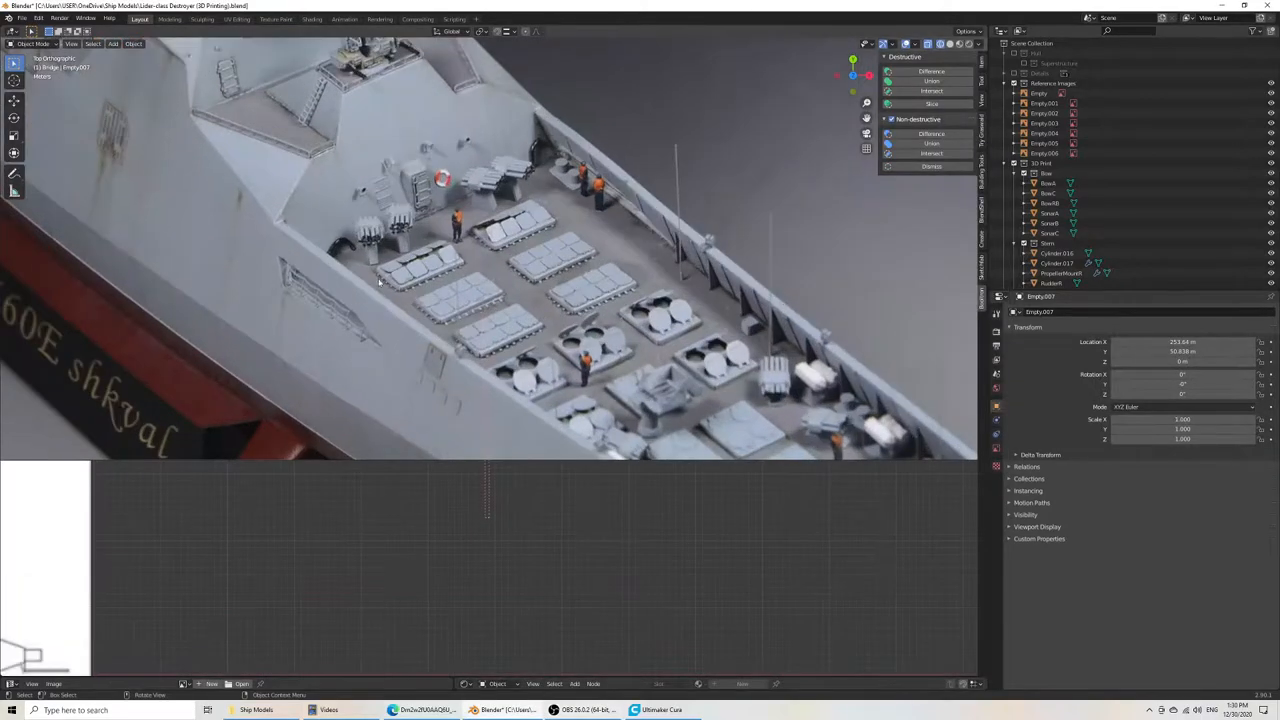
pyautogui.moveTo(520, 318)
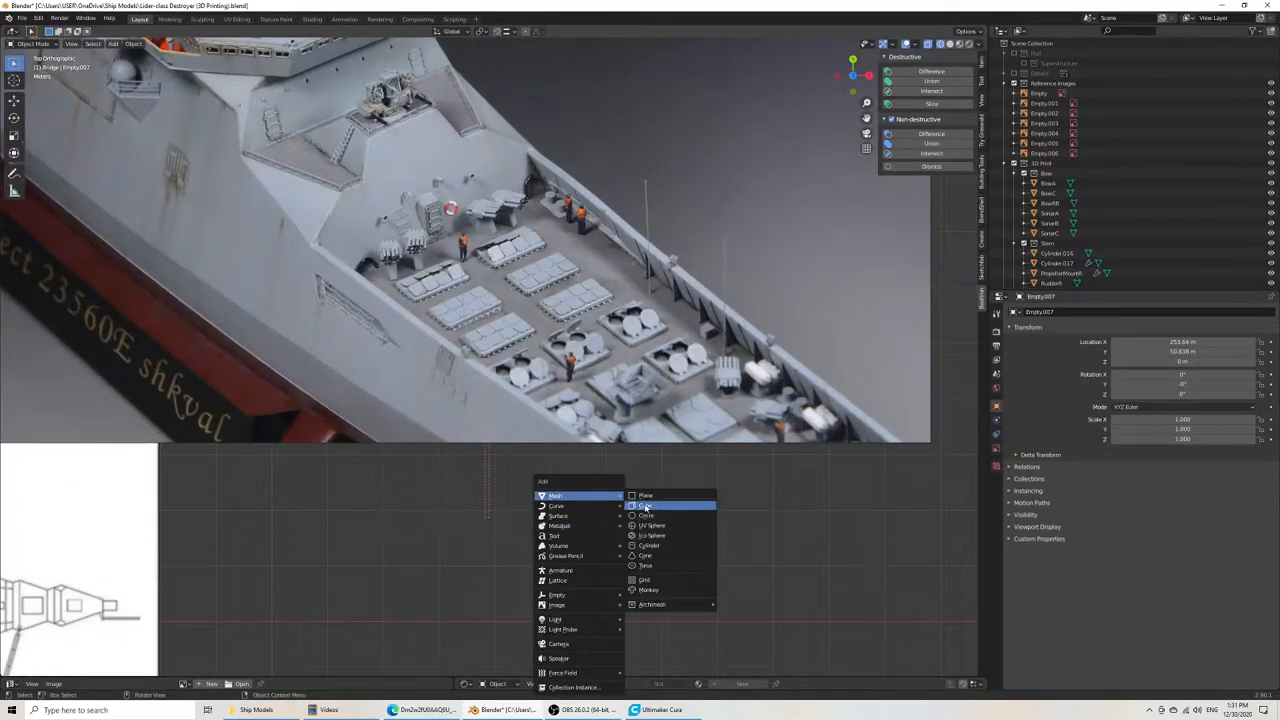
# - Add a cube mesh and place it over a launch-cell hatch on the ship reference
pyautogui.click(648, 504)
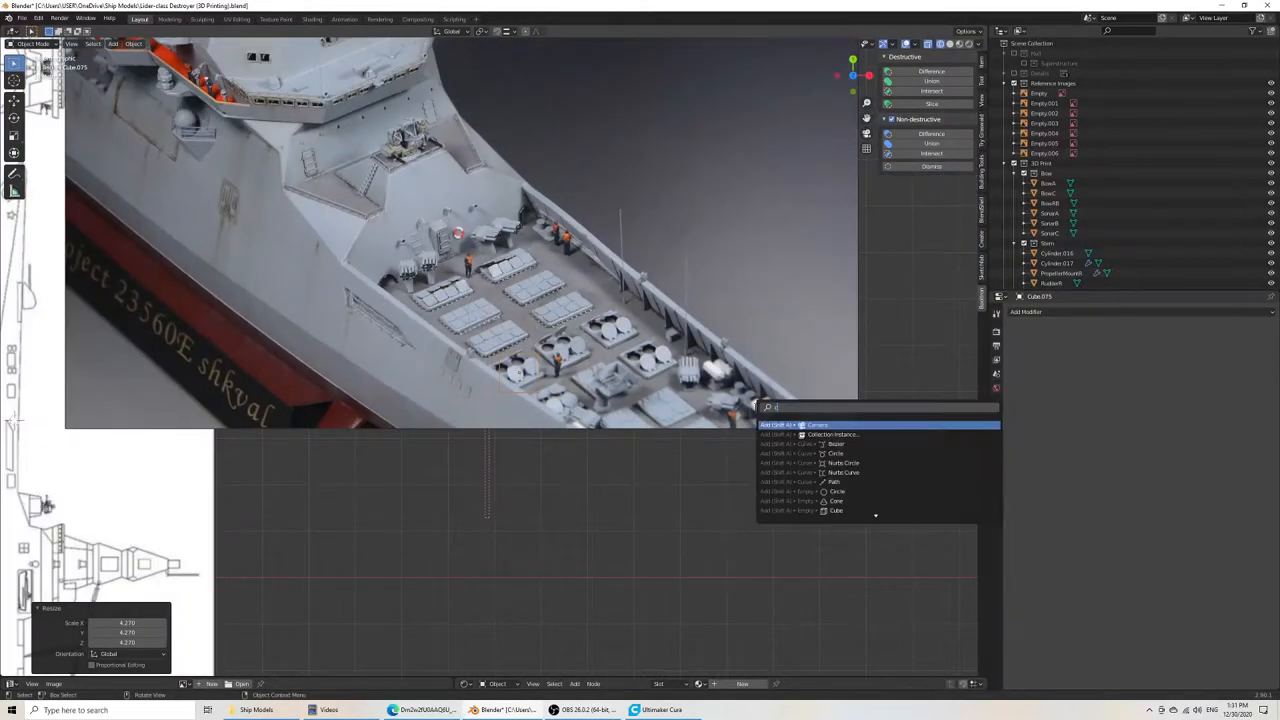
pyautogui.write('cu')
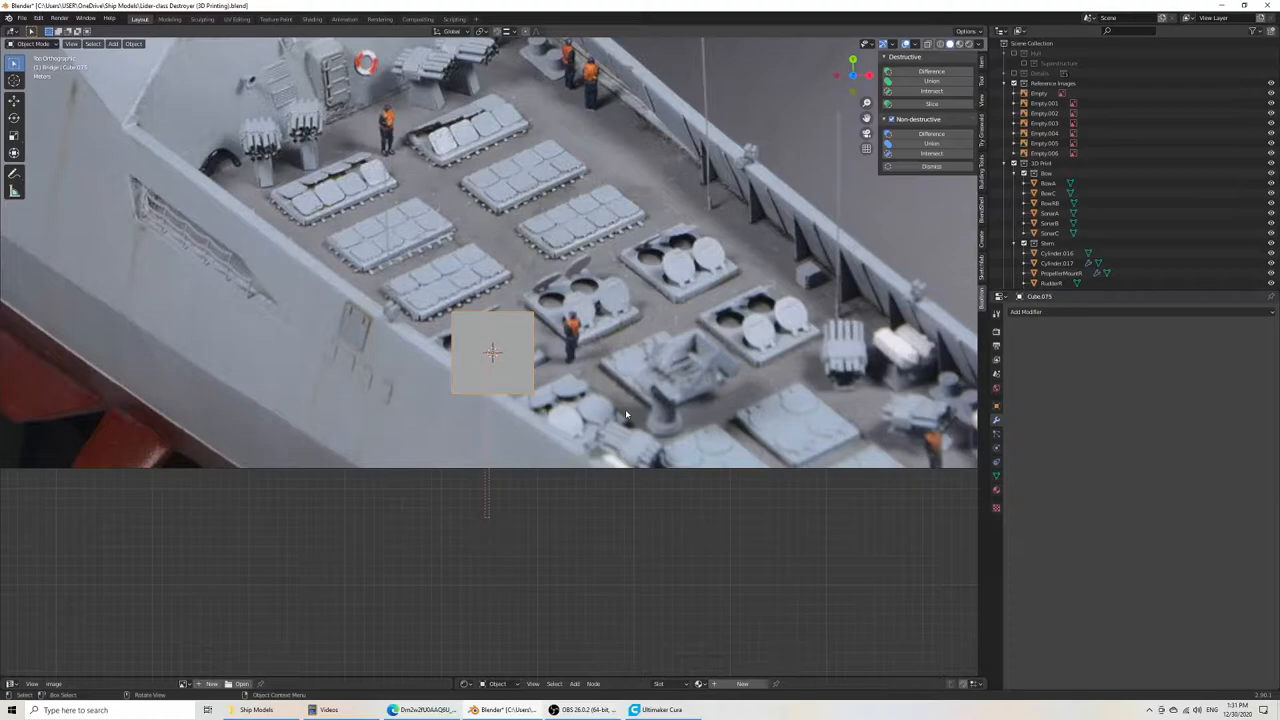
# - Add a circle mesh and fit it inside the square block over the round hatch
pyautogui.click(112, 44)
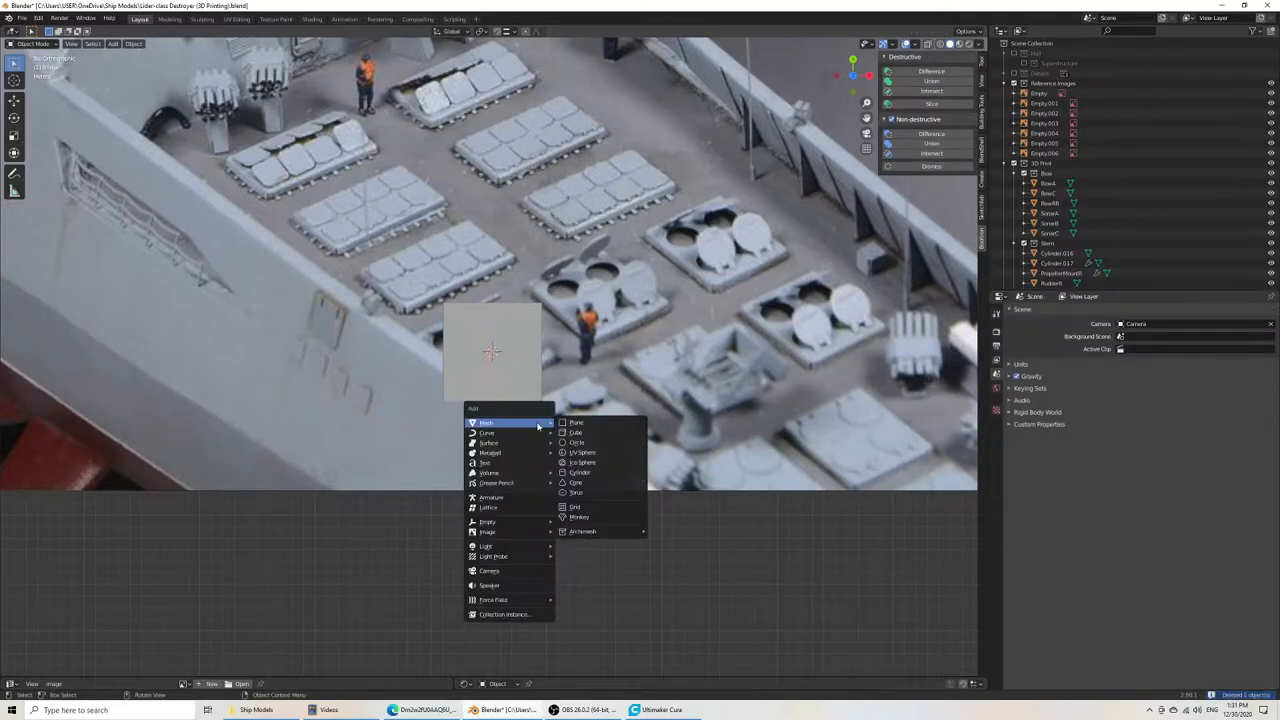
pyautogui.click(580, 472)
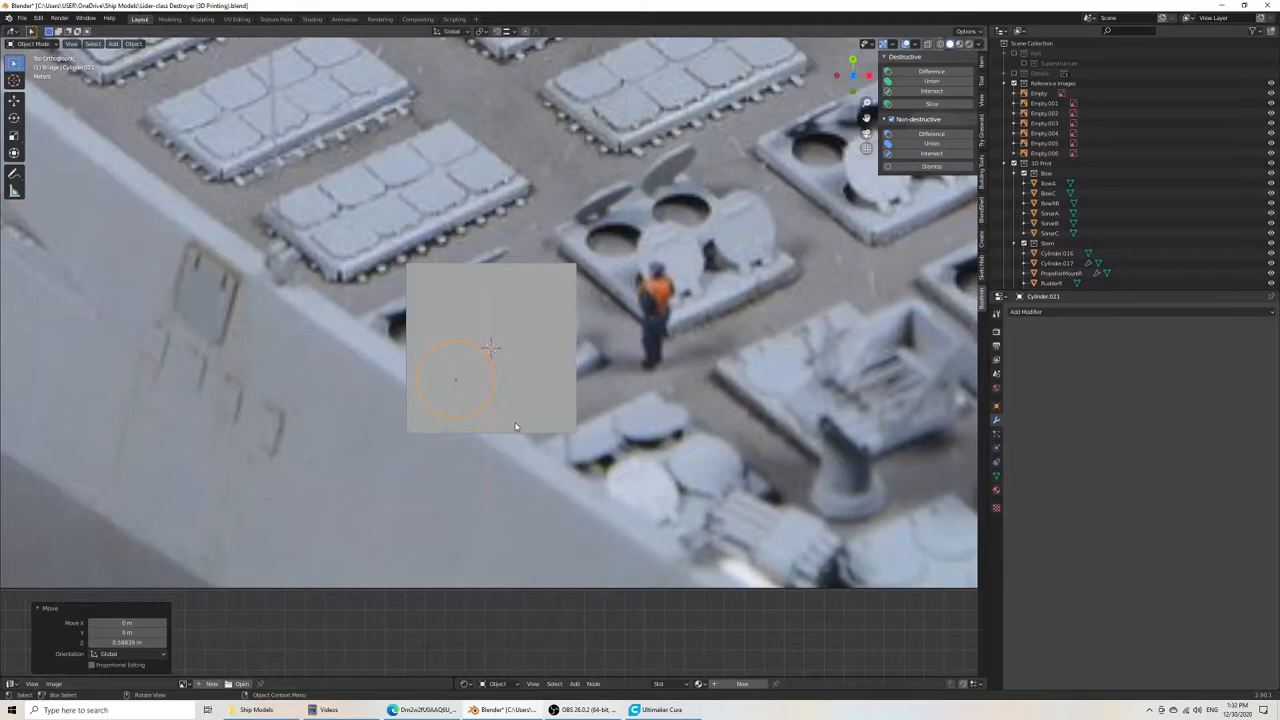
pyautogui.moveTo(492, 404)
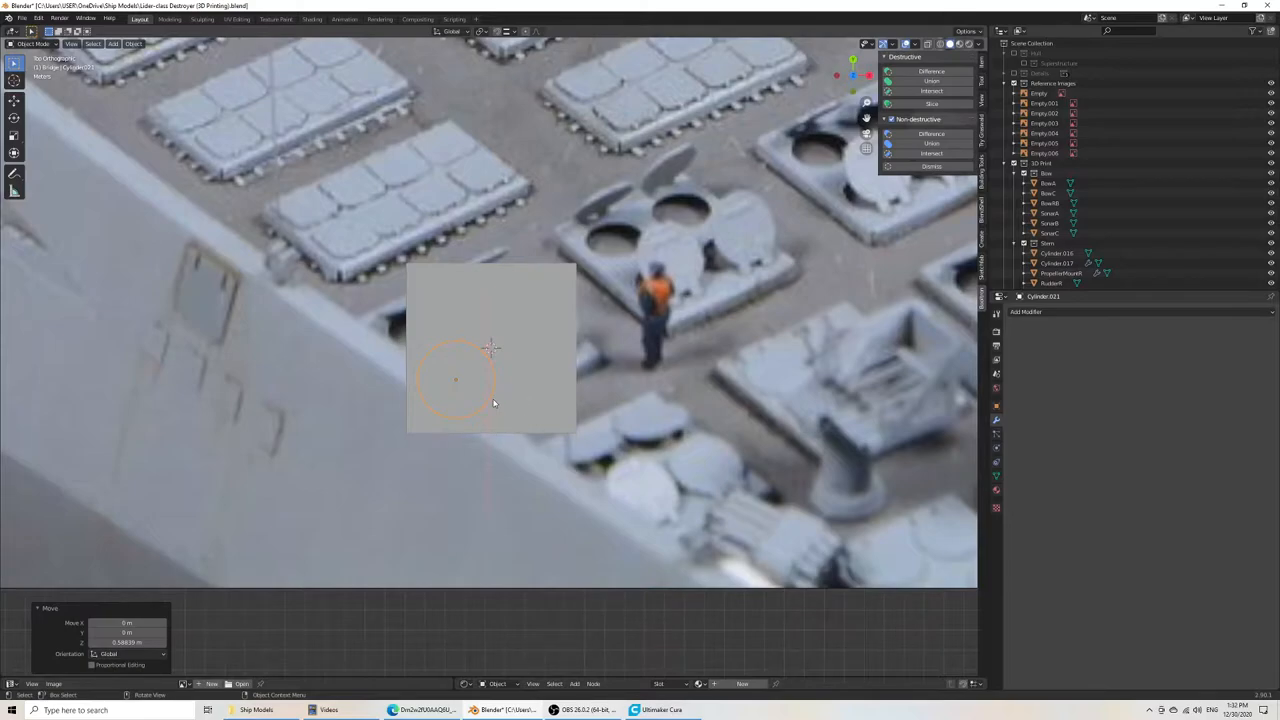
pyautogui.moveTo(584, 632)
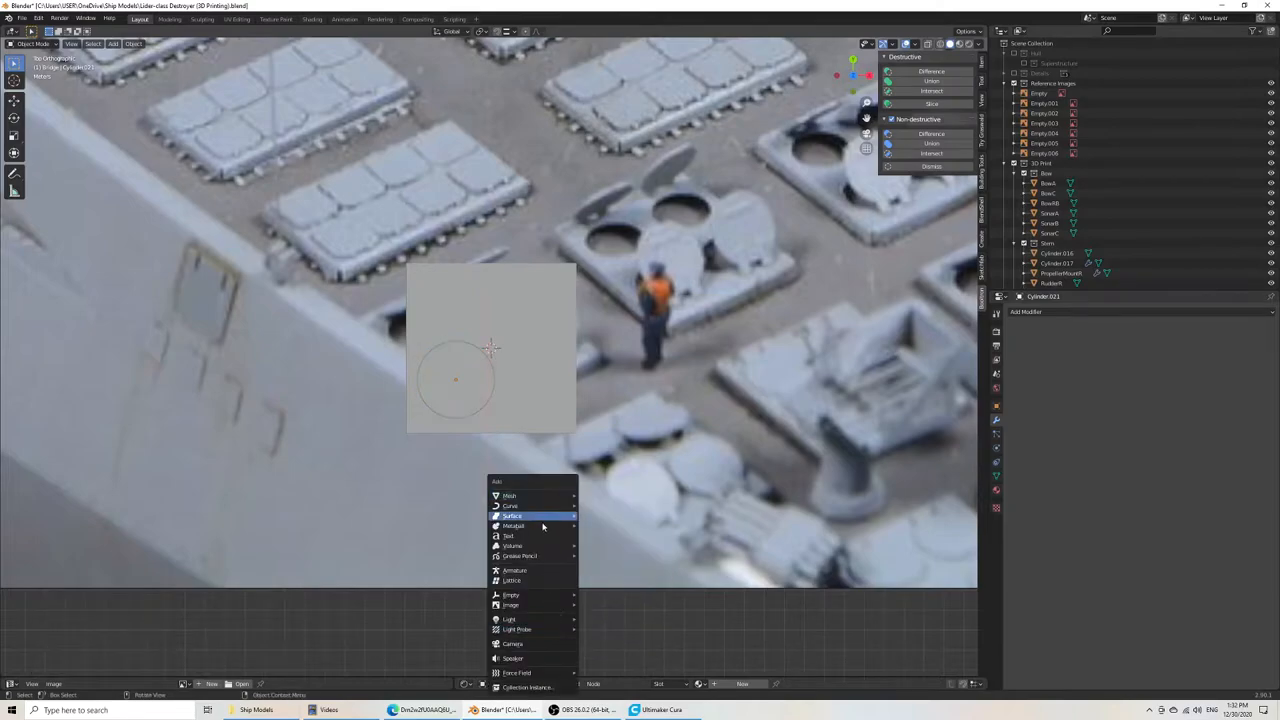
pyautogui.moveTo(512, 594)
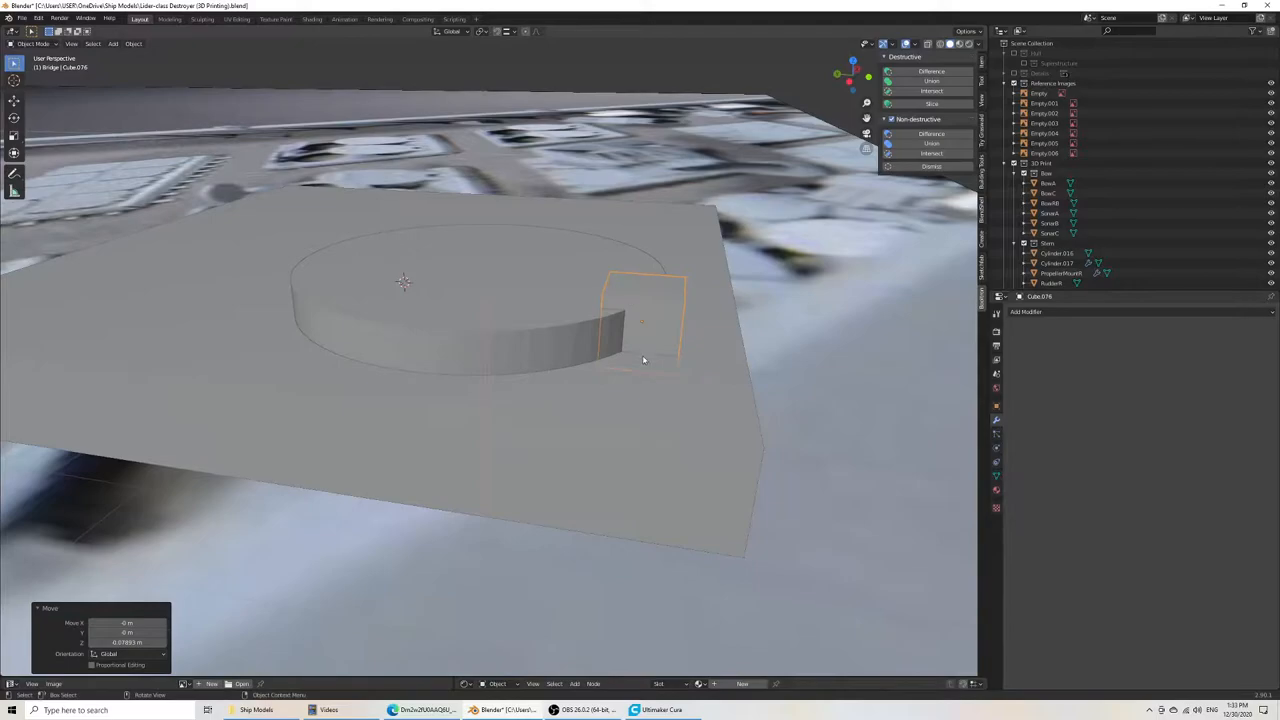
pyautogui.moveTo(598, 304)
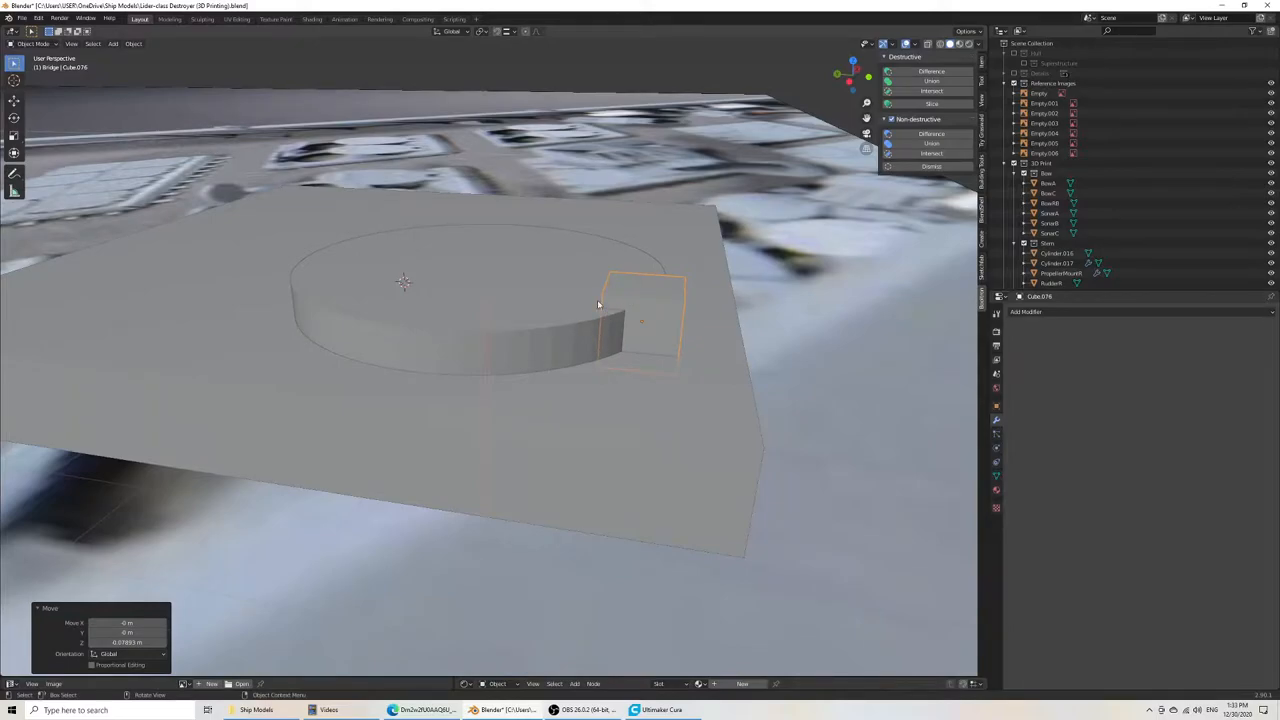
pyautogui.moveTo(650, 320)
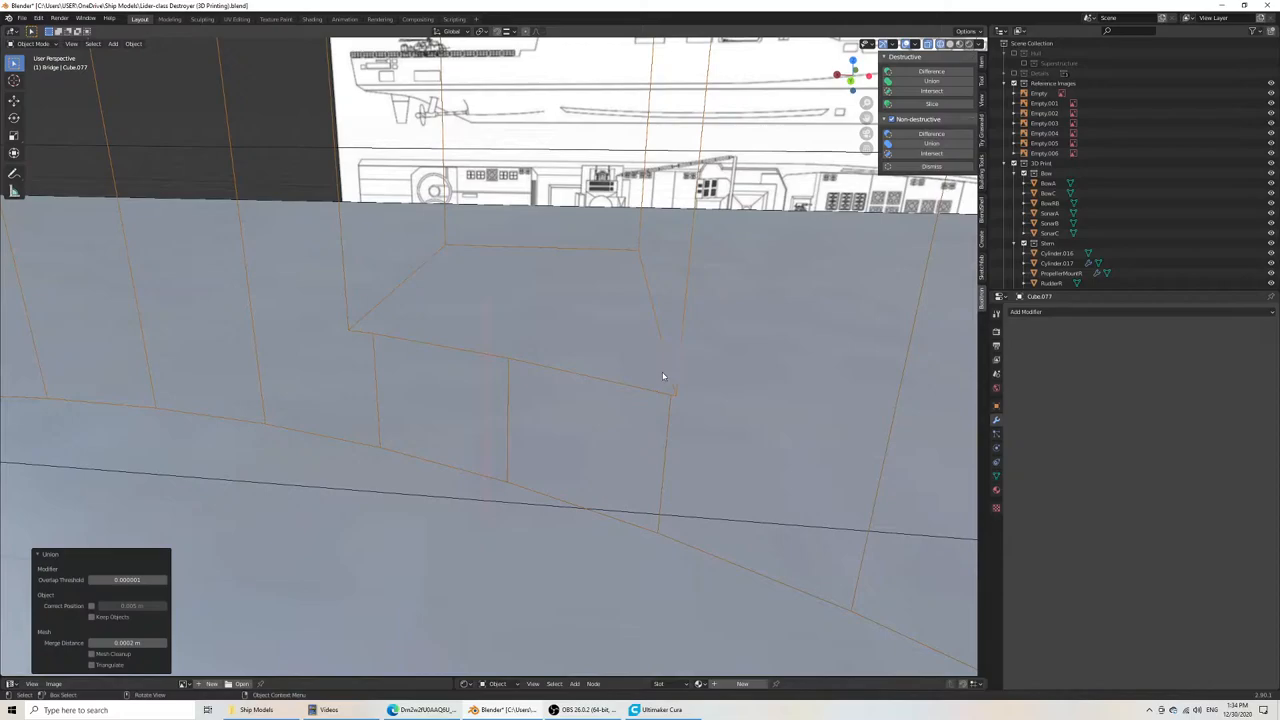
pyautogui.moveTo(670, 394)
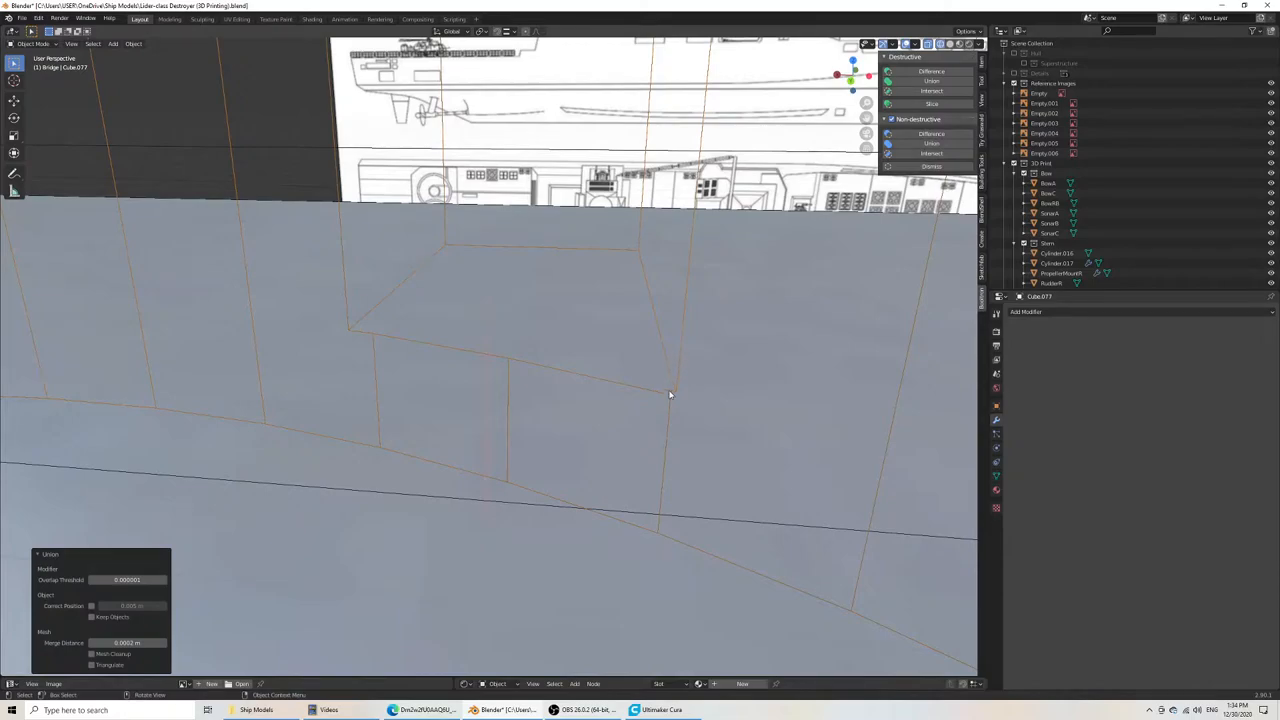
pyautogui.moveTo(690, 388)
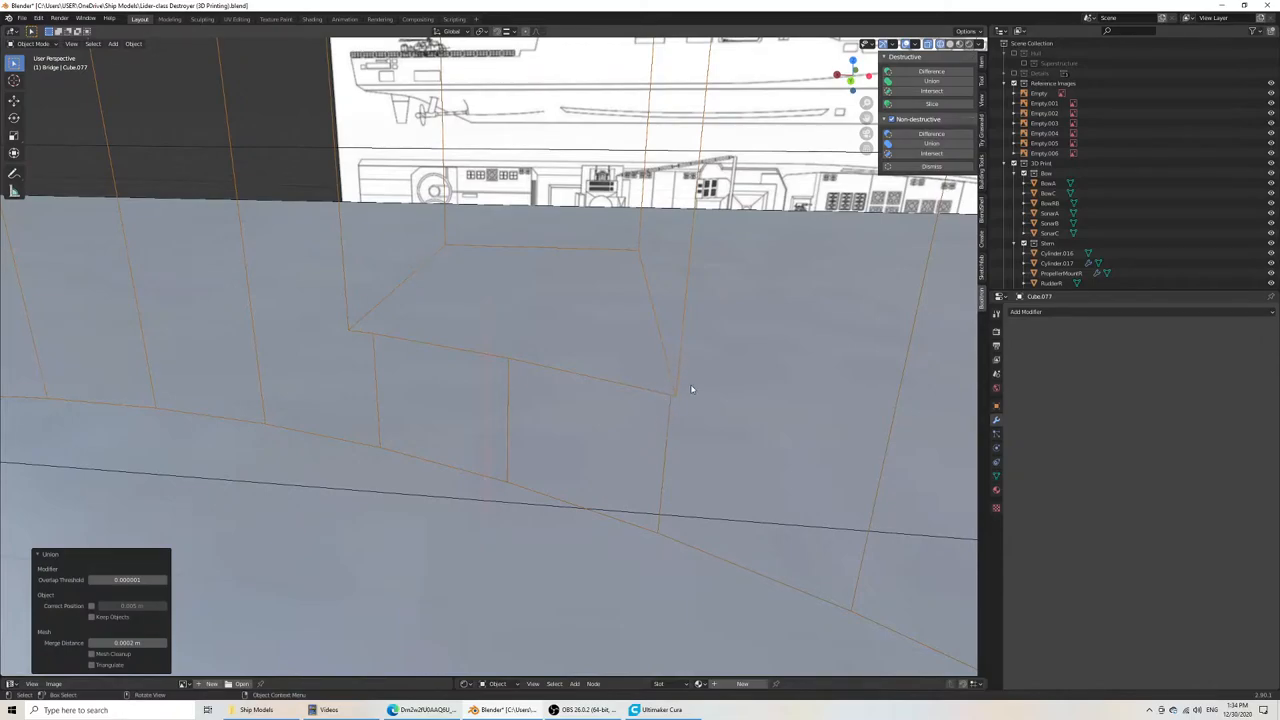
# - Switch to Edit Mode on the slab to prepare the hatch parts for merging
pyautogui.press('Tab')
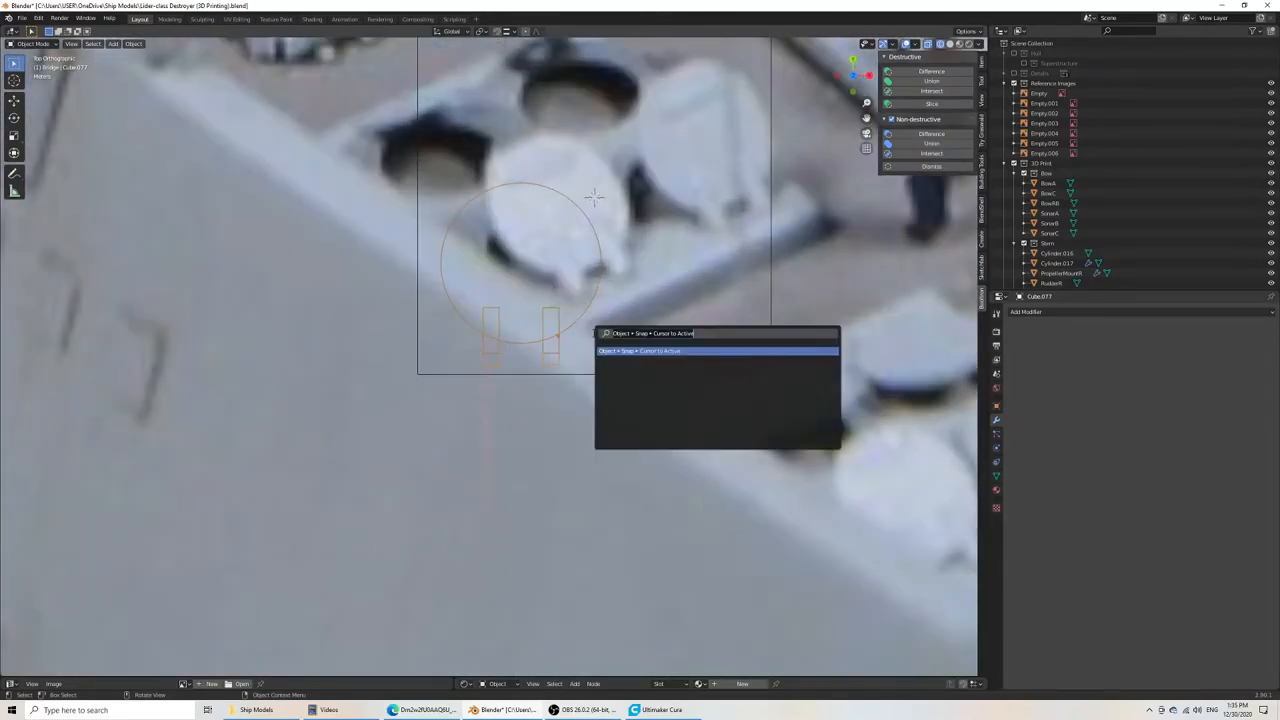
# - Set the hatch part's origin to the 3D cursor via the 'ORIG' search
pyautogui.write('ORIG')
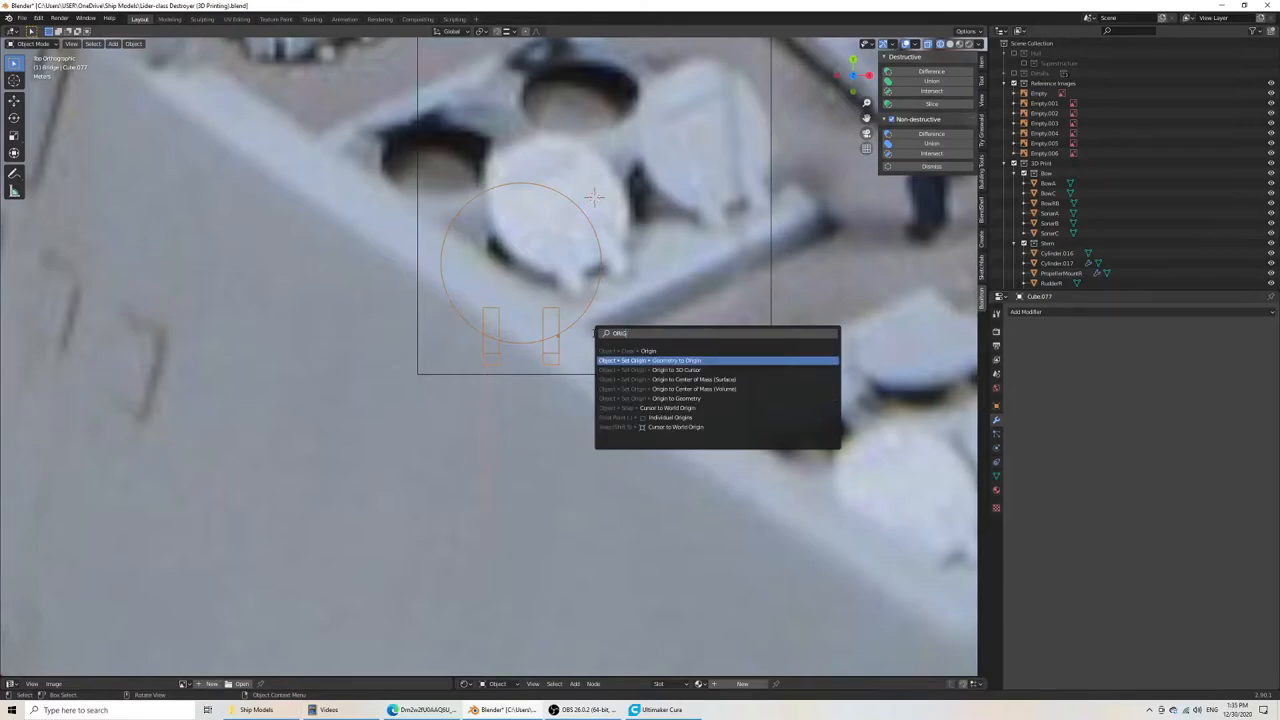
pyautogui.click(694, 380)
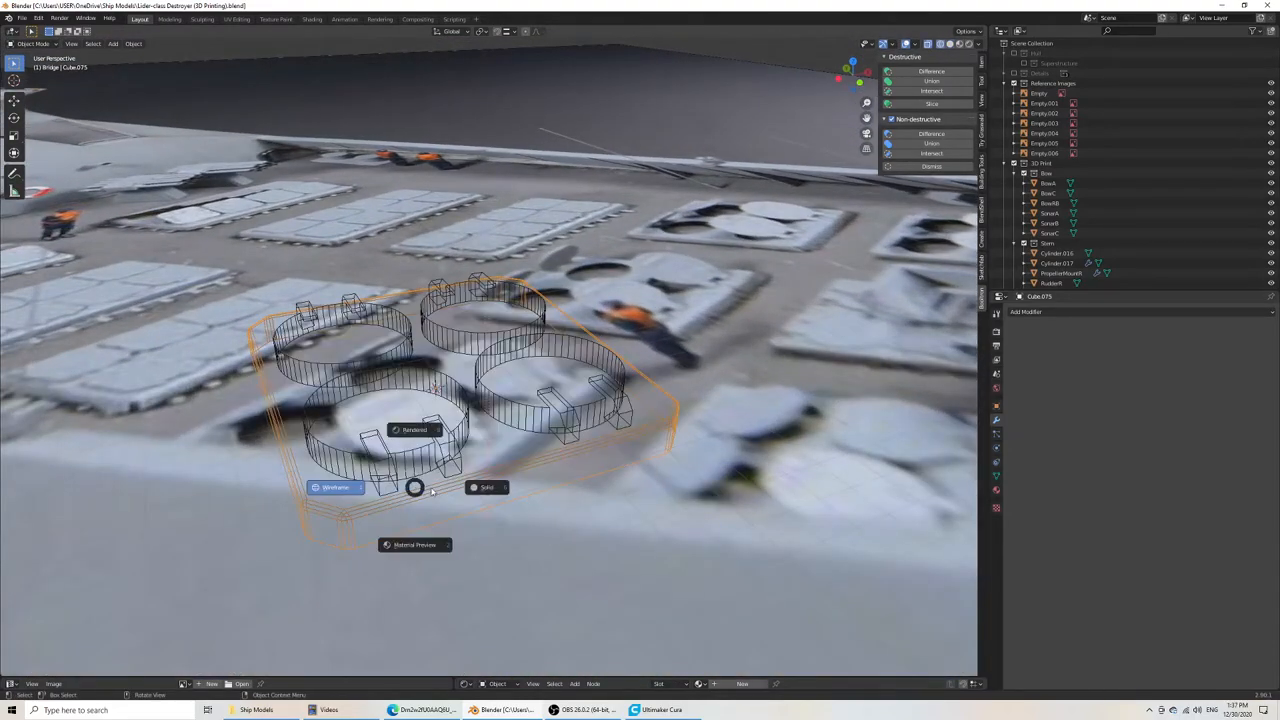
# - Show the module in solid shading and union its parts into one solid with Bool Tool
pyautogui.click(488, 488)
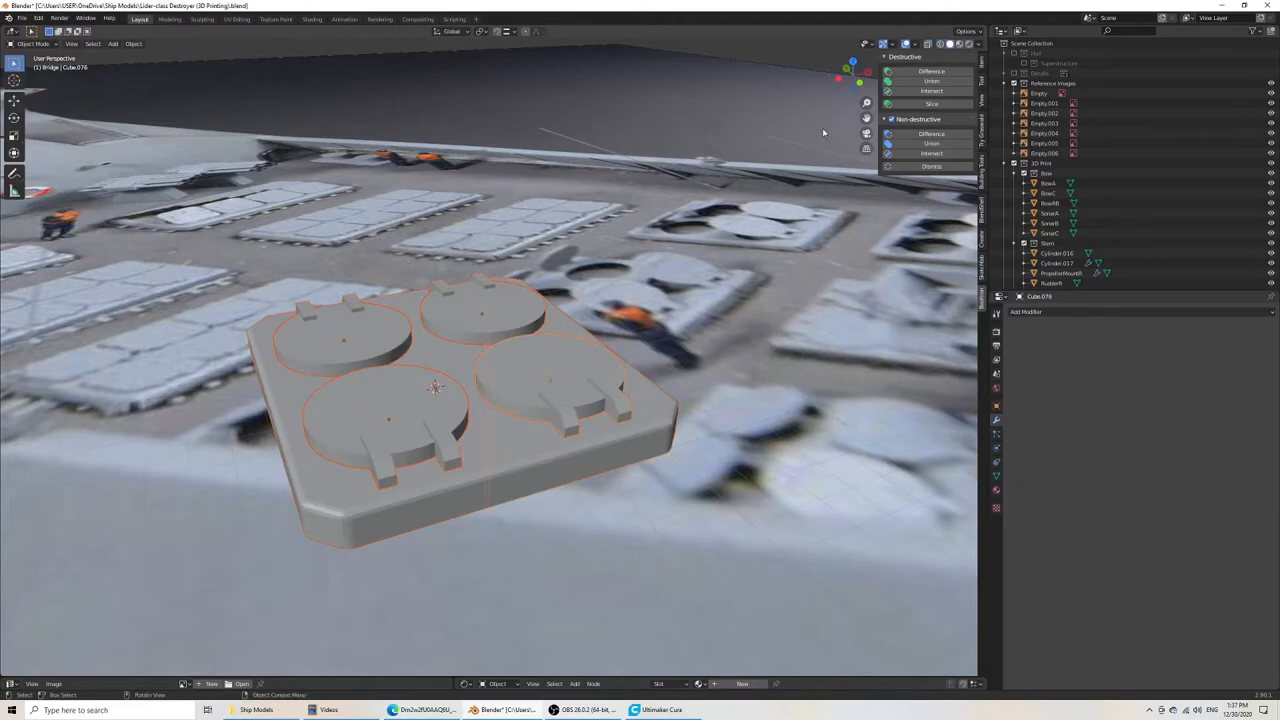
pyautogui.click(932, 80)
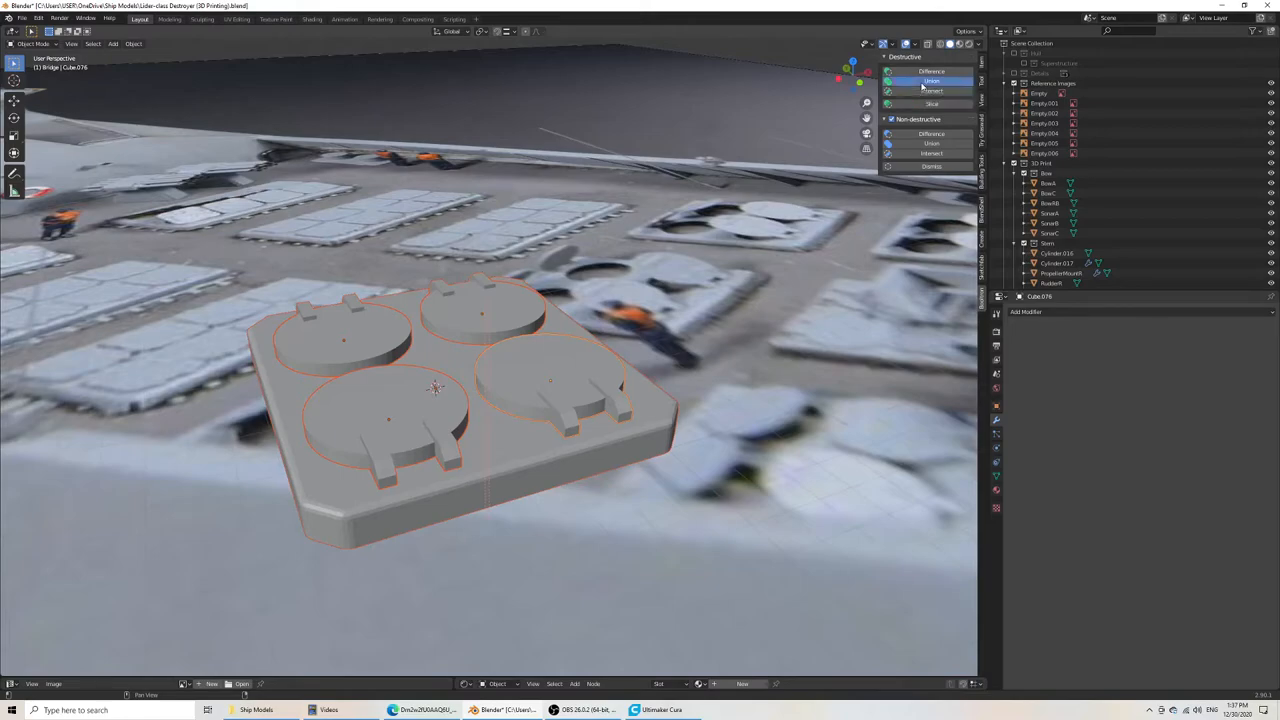
pyautogui.click(932, 80)
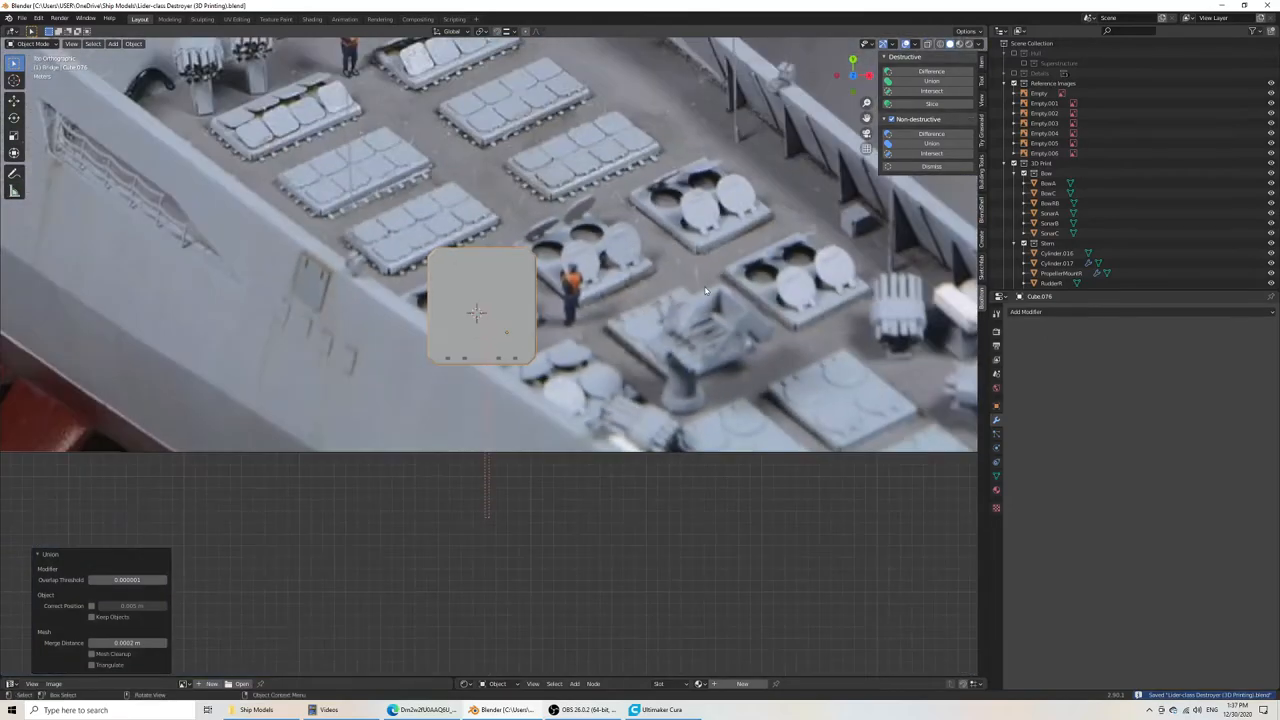
# - Export the launch-cell module as an STL file into the ship models folder
pyautogui.click(20, 18)
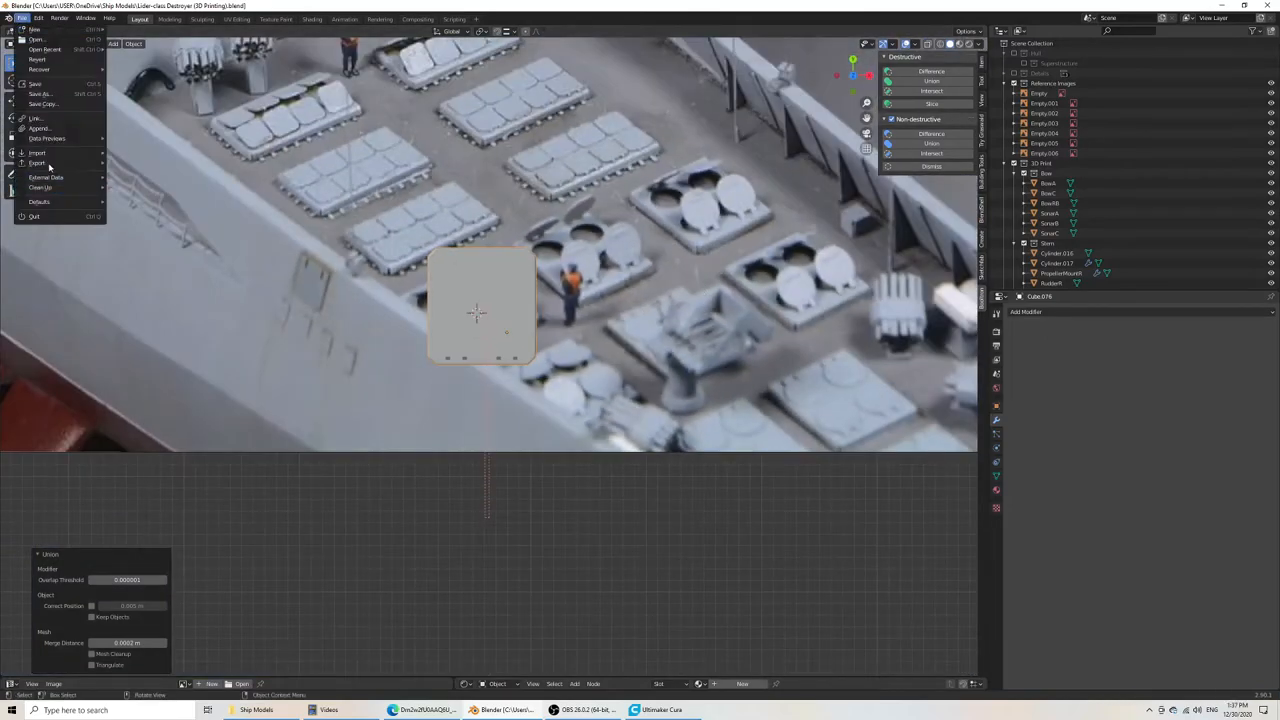
pyautogui.click(36, 164)
pyautogui.write('VLSx4Round')
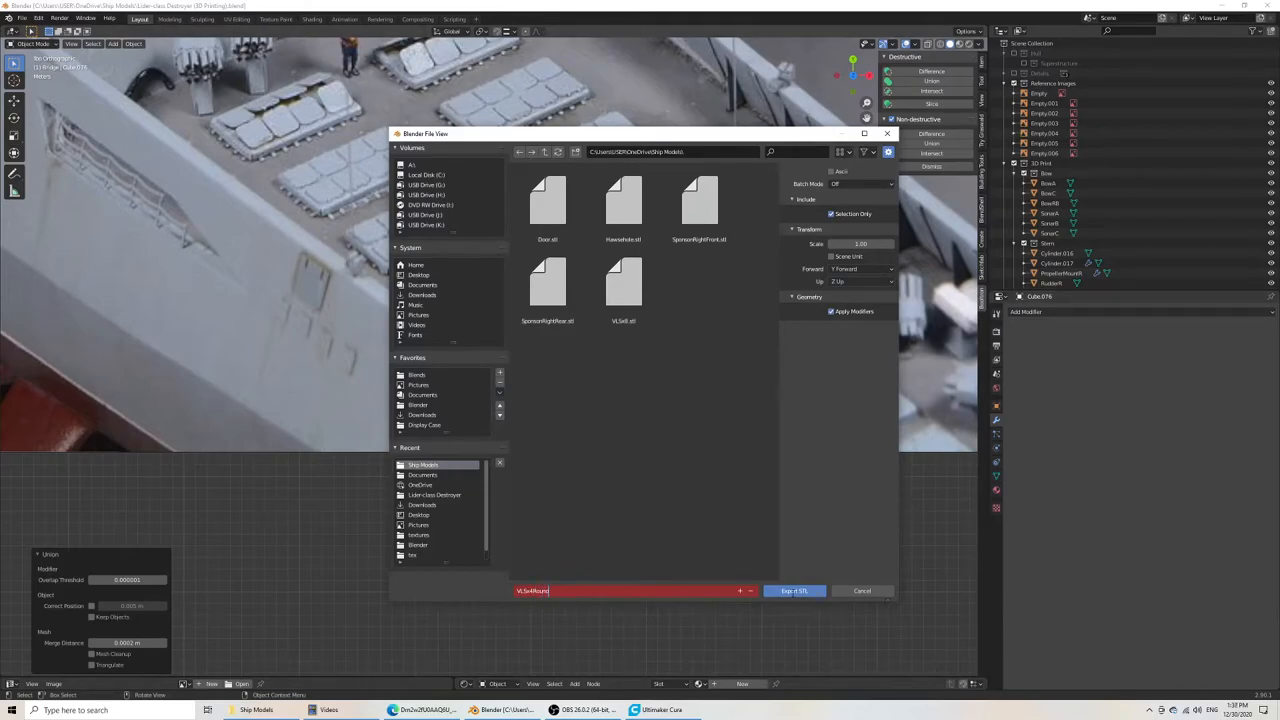
pyautogui.click(662, 710)
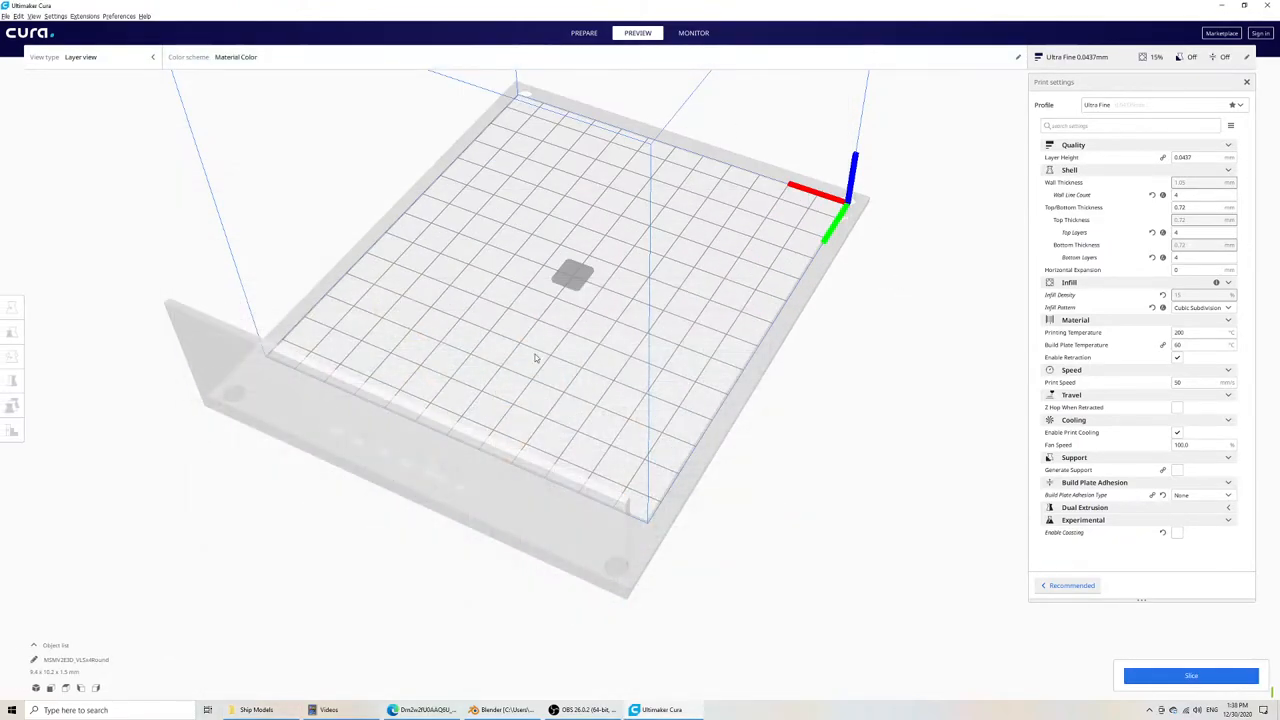
# - View the exported module on Cura's build plate in the Preview stage
pyautogui.click(584, 32)
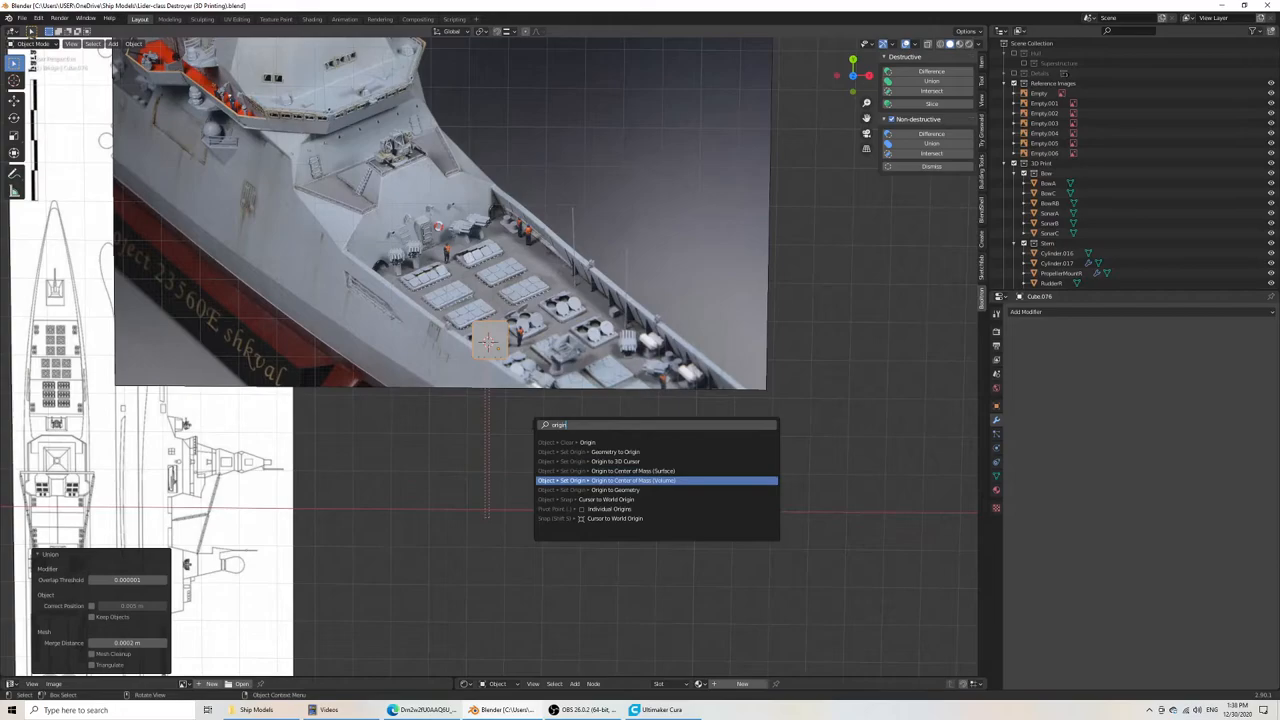
# - Set the launch-cell part's origin to its center of mass (surface)
pyautogui.click(632, 480)
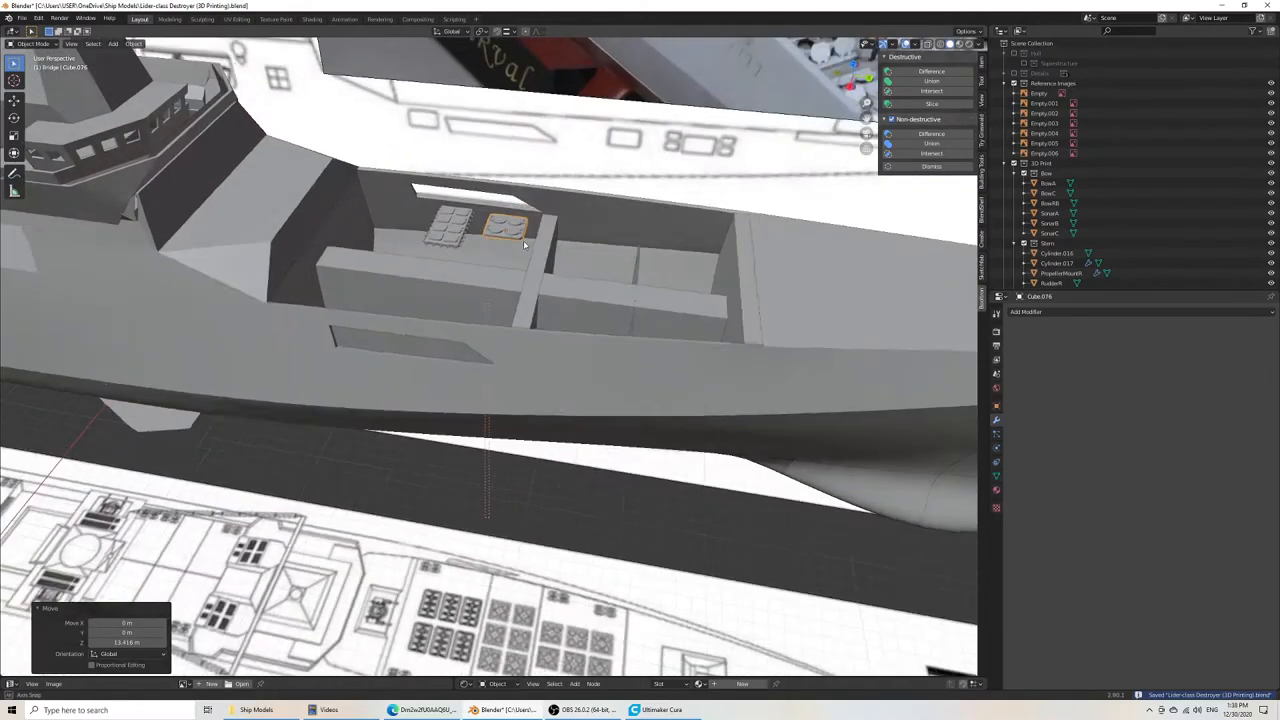
# - Export the hull-bay part as STL and switch over to Ultimaker Cura
pyautogui.click(20, 18)
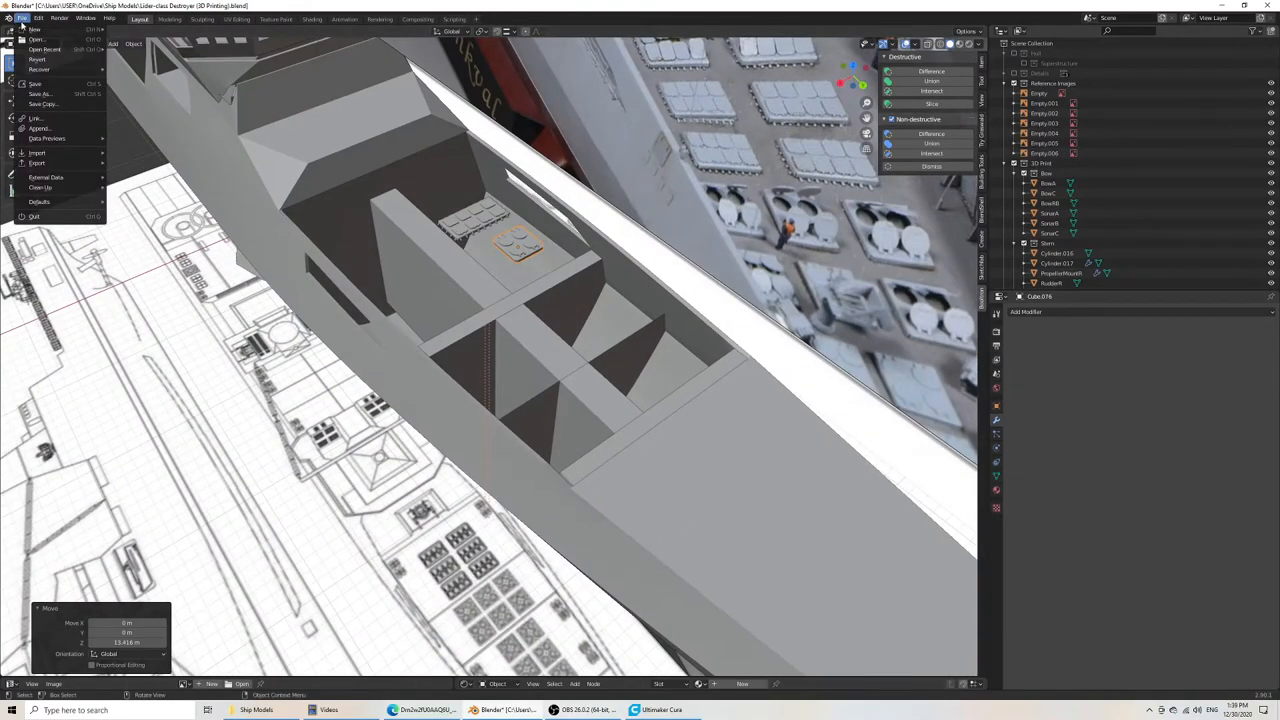
pyautogui.click(36, 162)
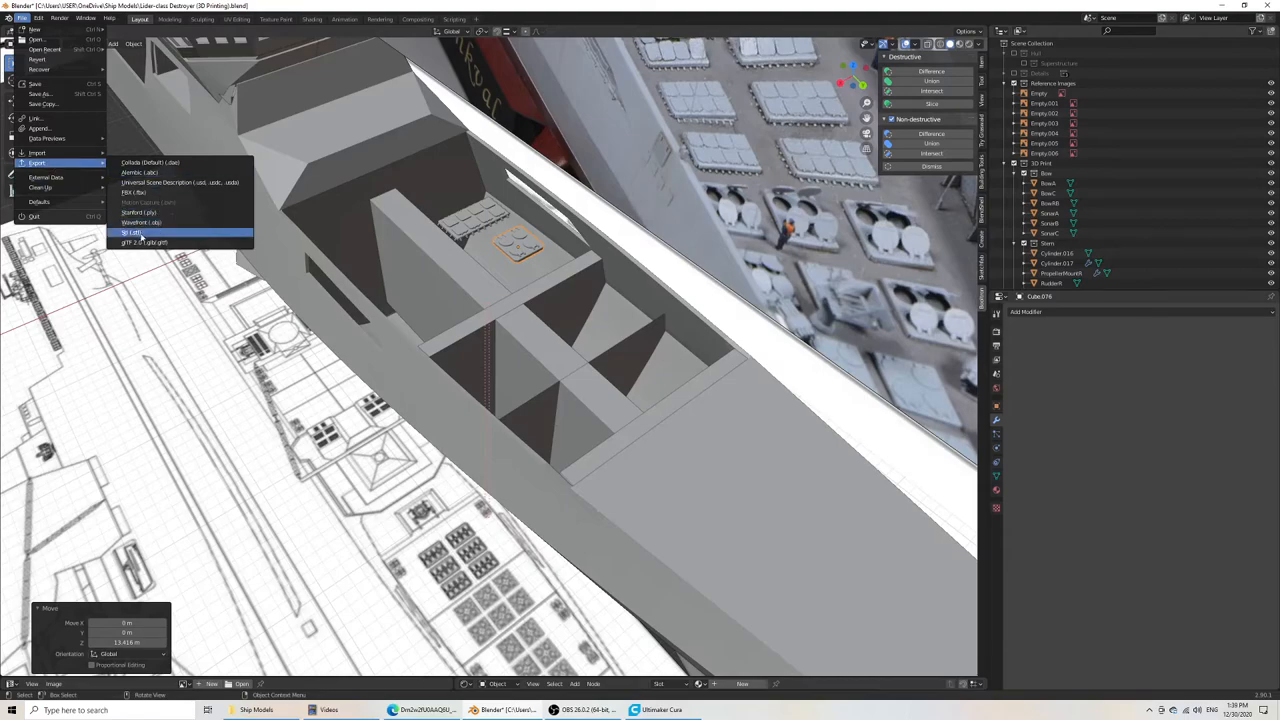
pyautogui.click(132, 232)
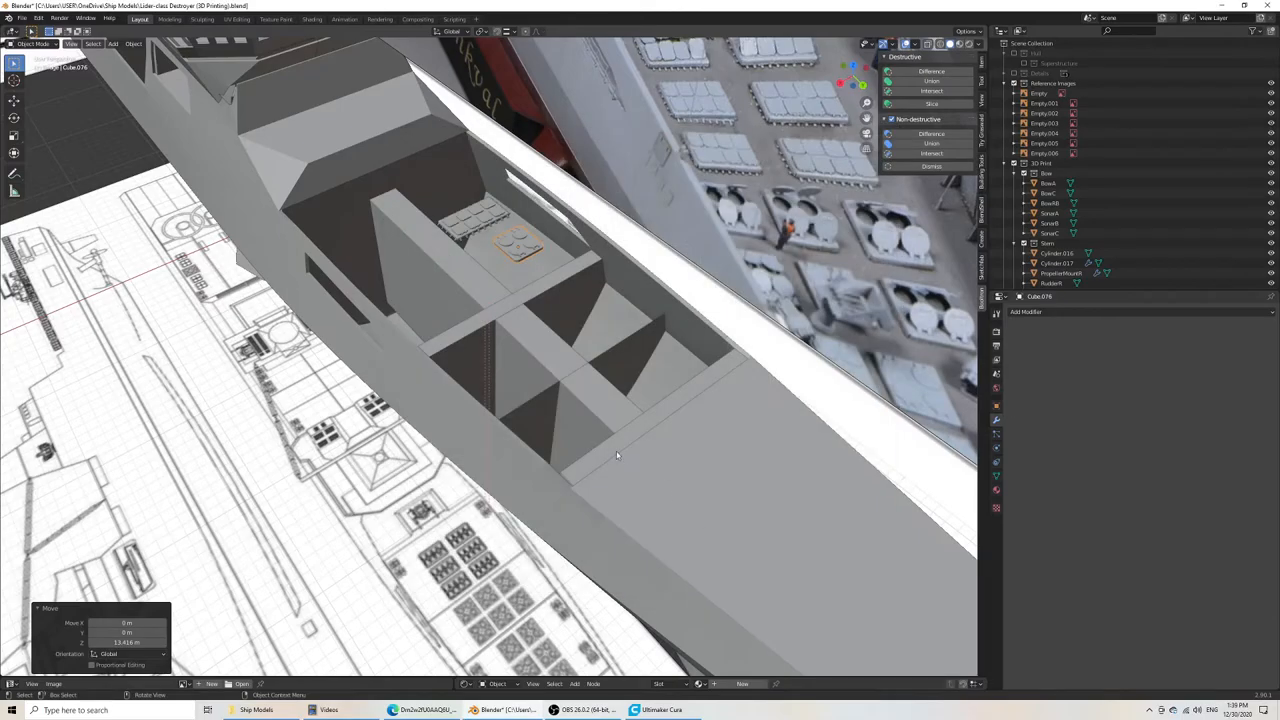
pyautogui.click(660, 710)
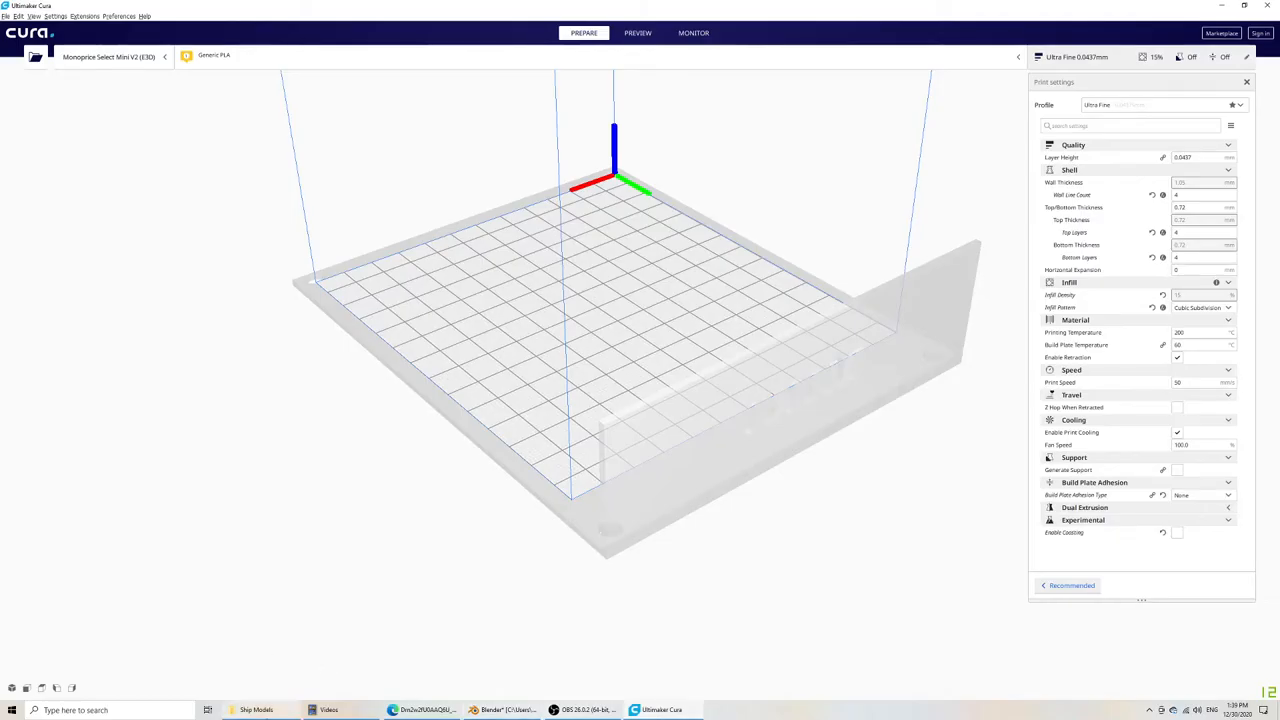
# - Load the exported module onto the build plate and scale it to 1000 percent
pyautogui.click(256, 710)
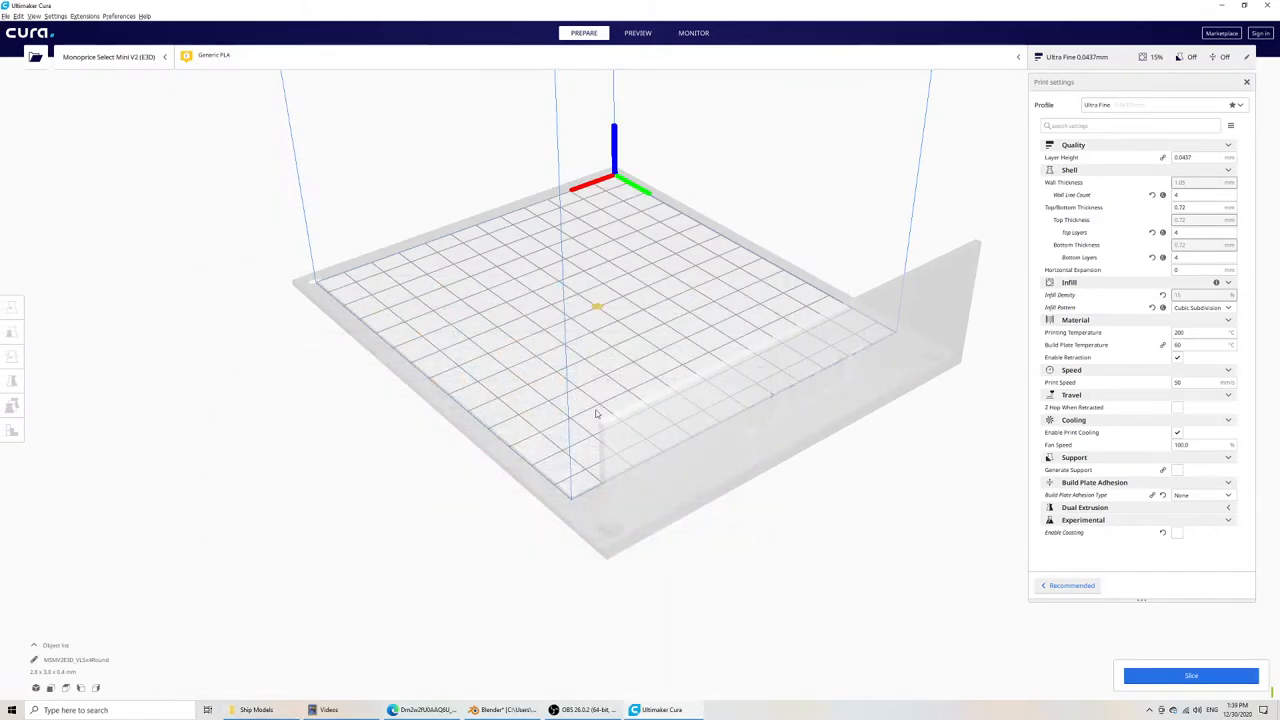
pyautogui.click(12, 332)
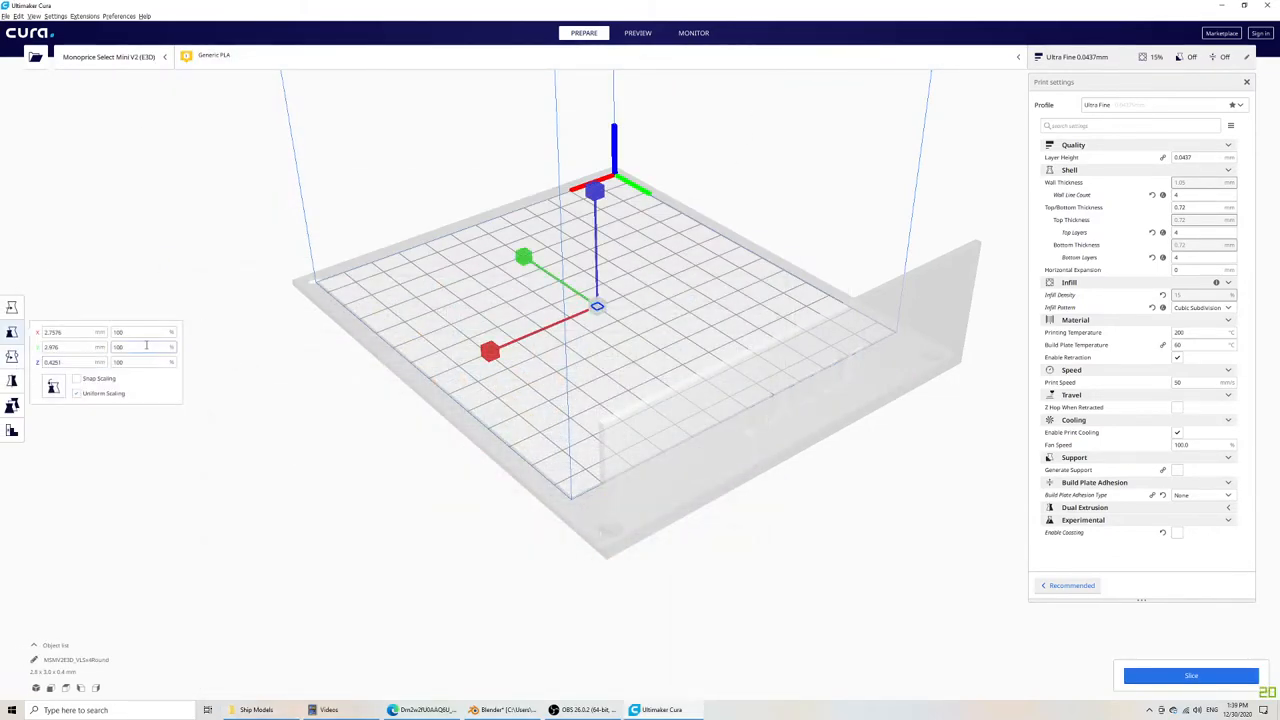
pyautogui.write('1000')
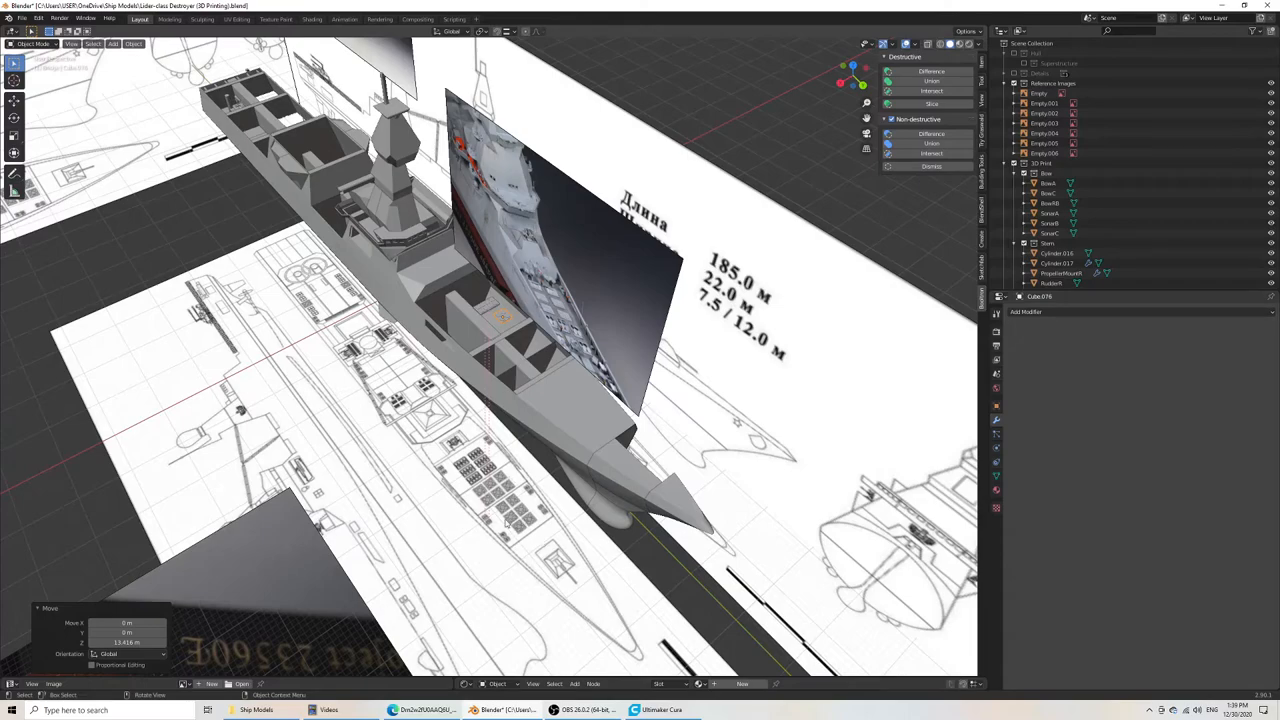
pyautogui.moveTo(584, 668)
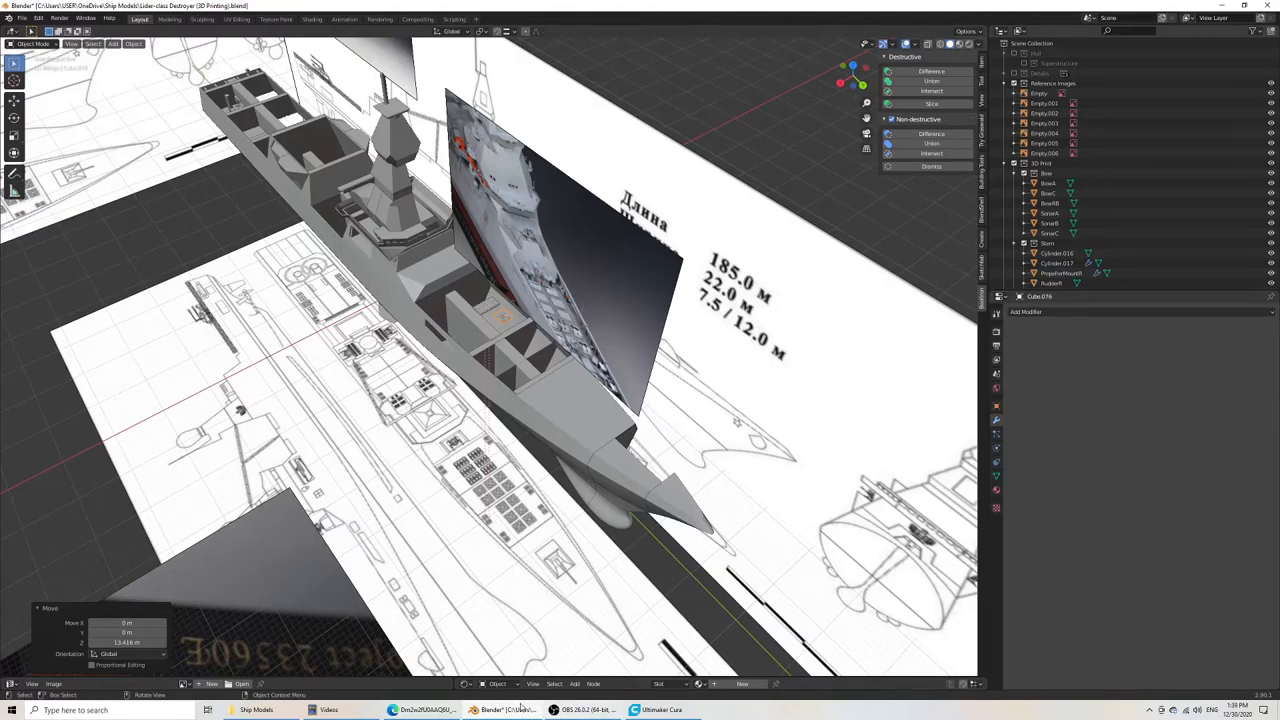
# - Switch from Blender back to the Ultimaker Cura window via the taskbar
pyautogui.click(660, 710)
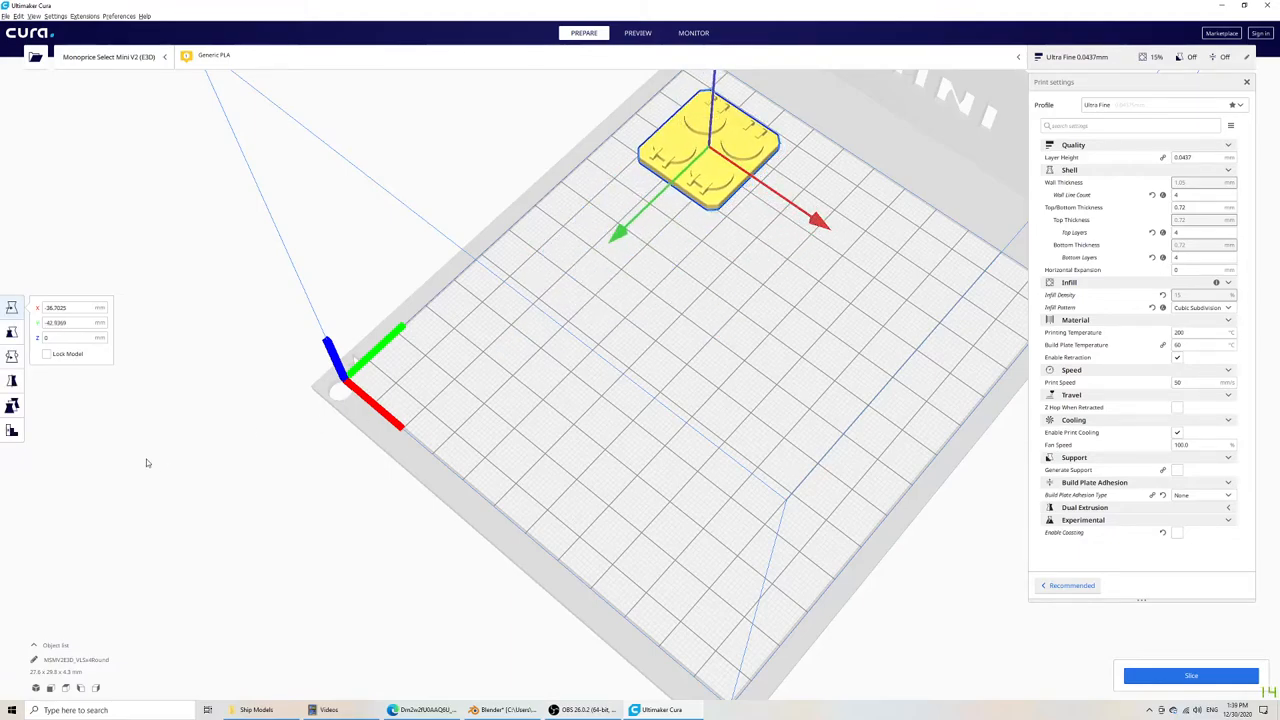
# - Multiply the selected module so six copies sit on the build plate in two columns
pyautogui.rightClick(710, 150)
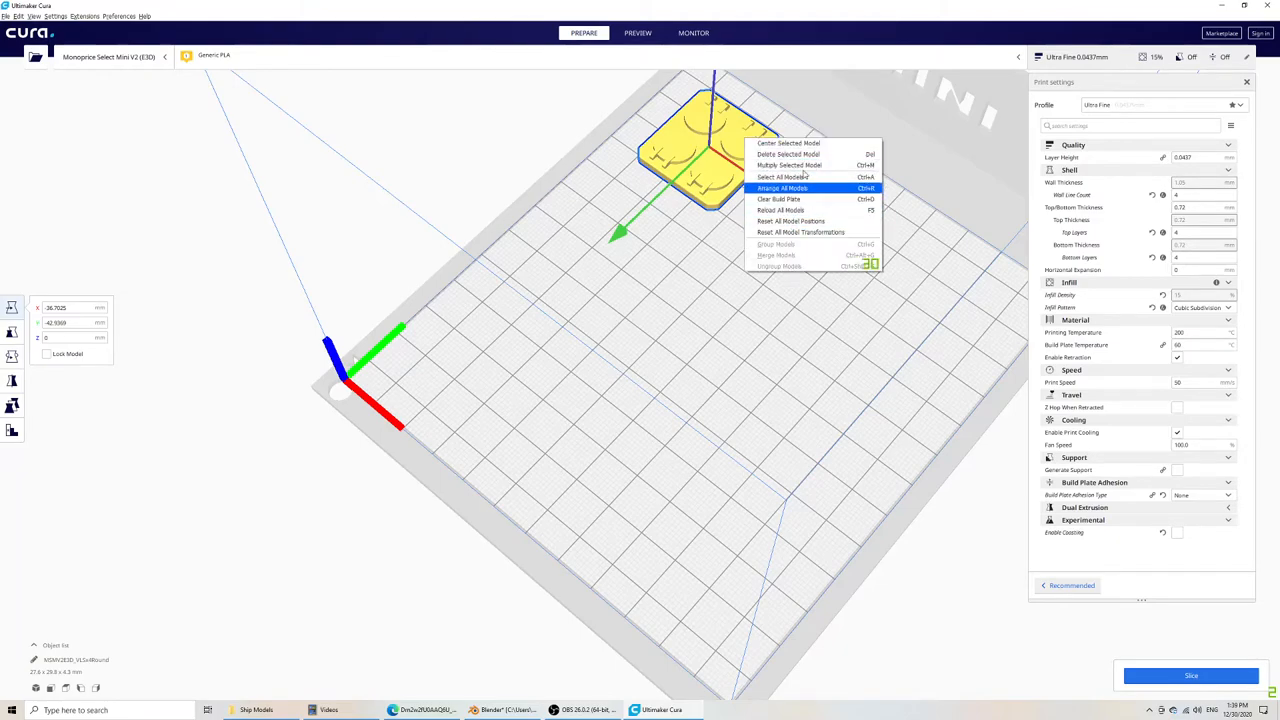
pyautogui.click(790, 164)
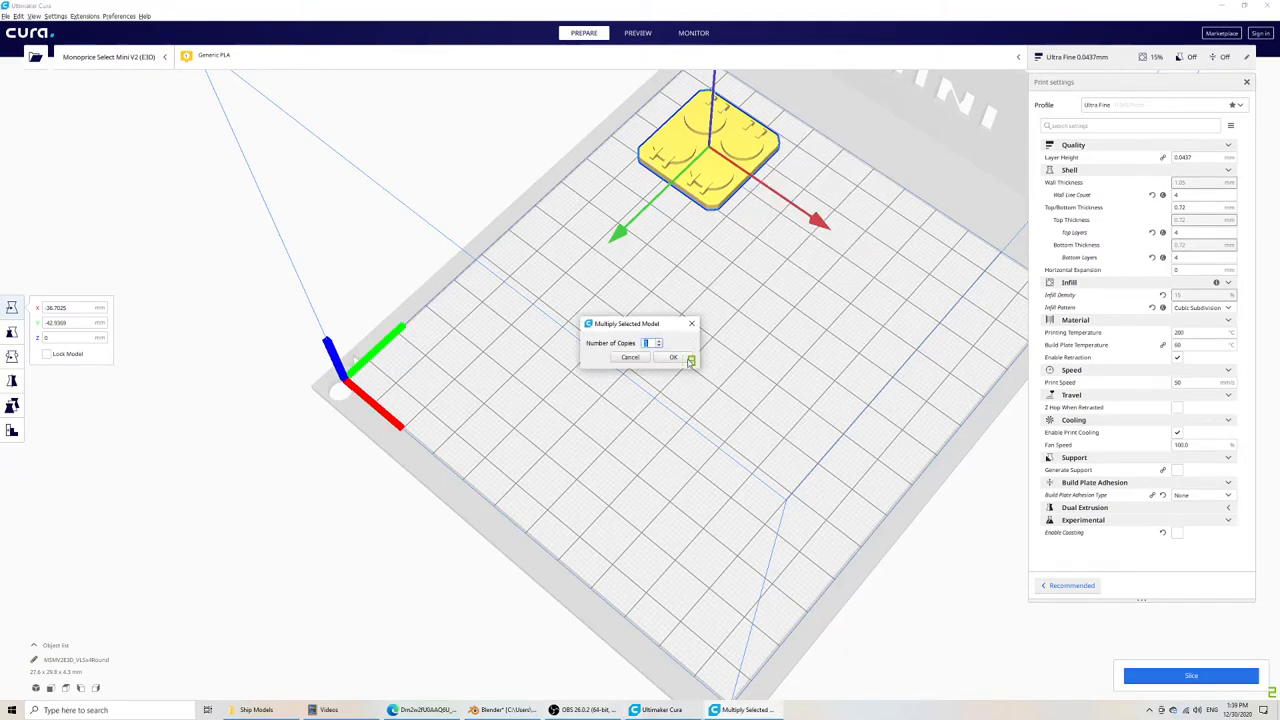
pyautogui.click(672, 356)
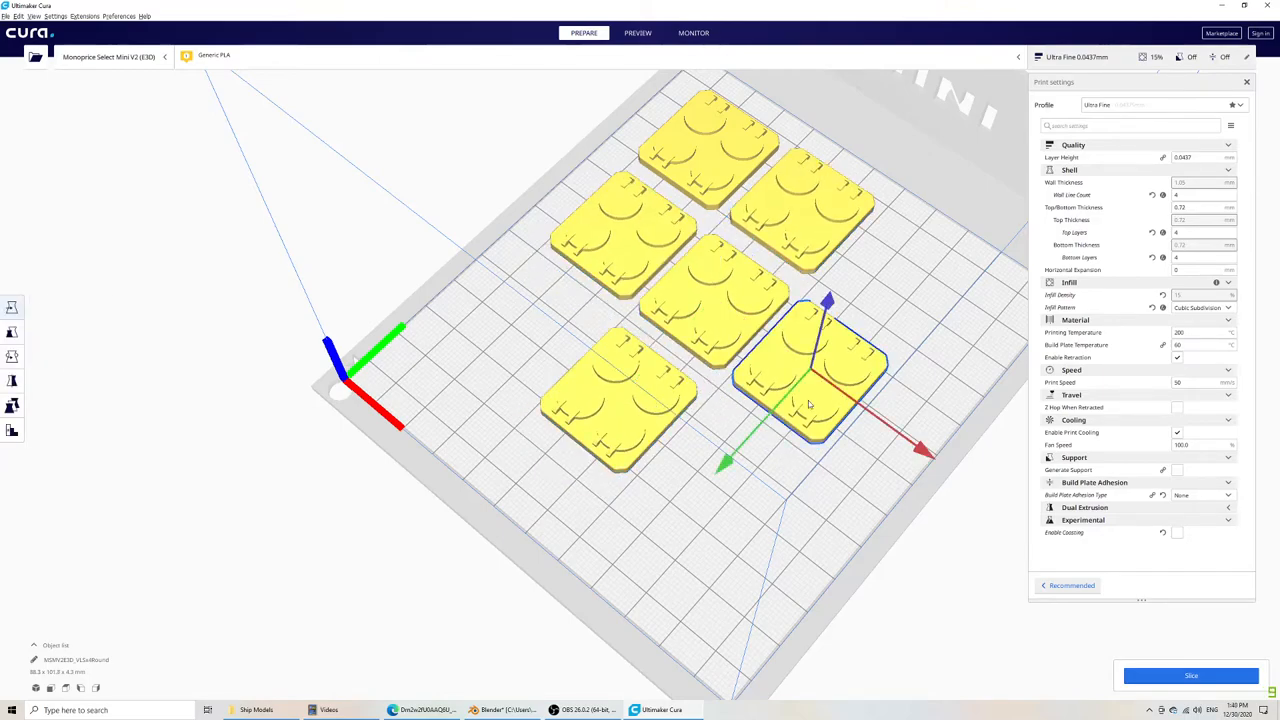
pyautogui.moveTo(810, 370); pyautogui.dragTo(616, 220)
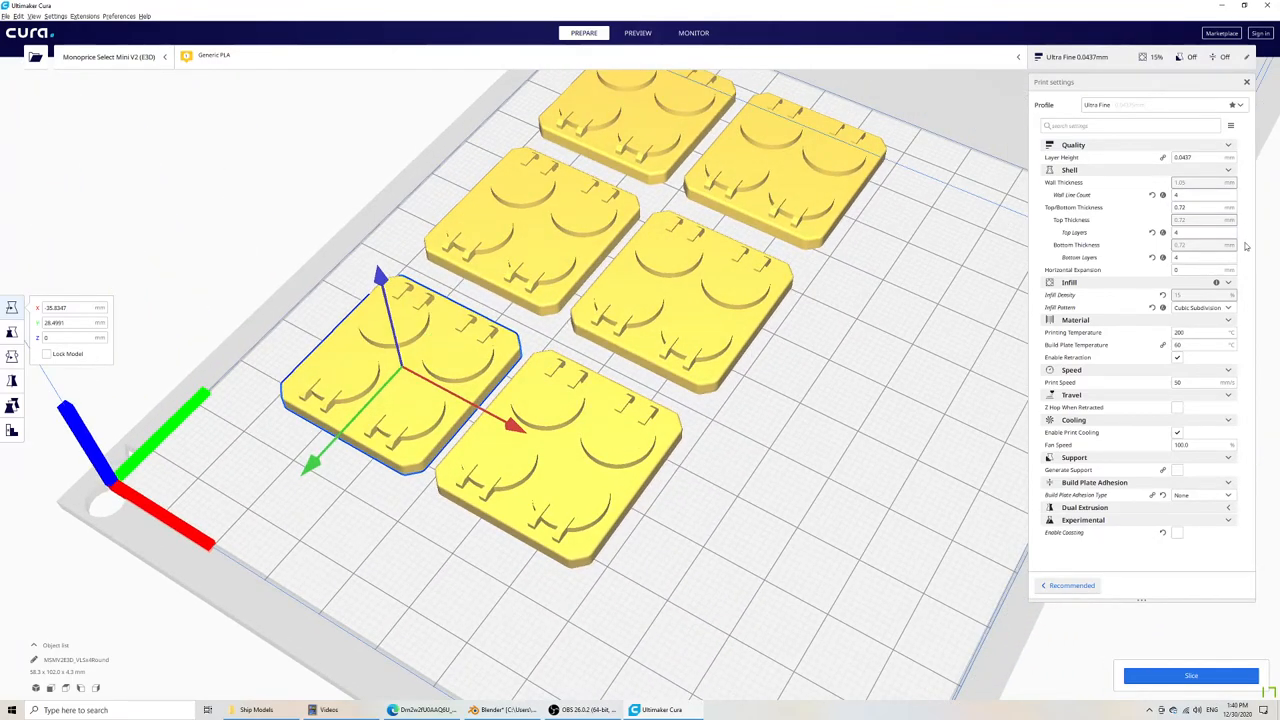
pyautogui.moveTo(1190, 676)
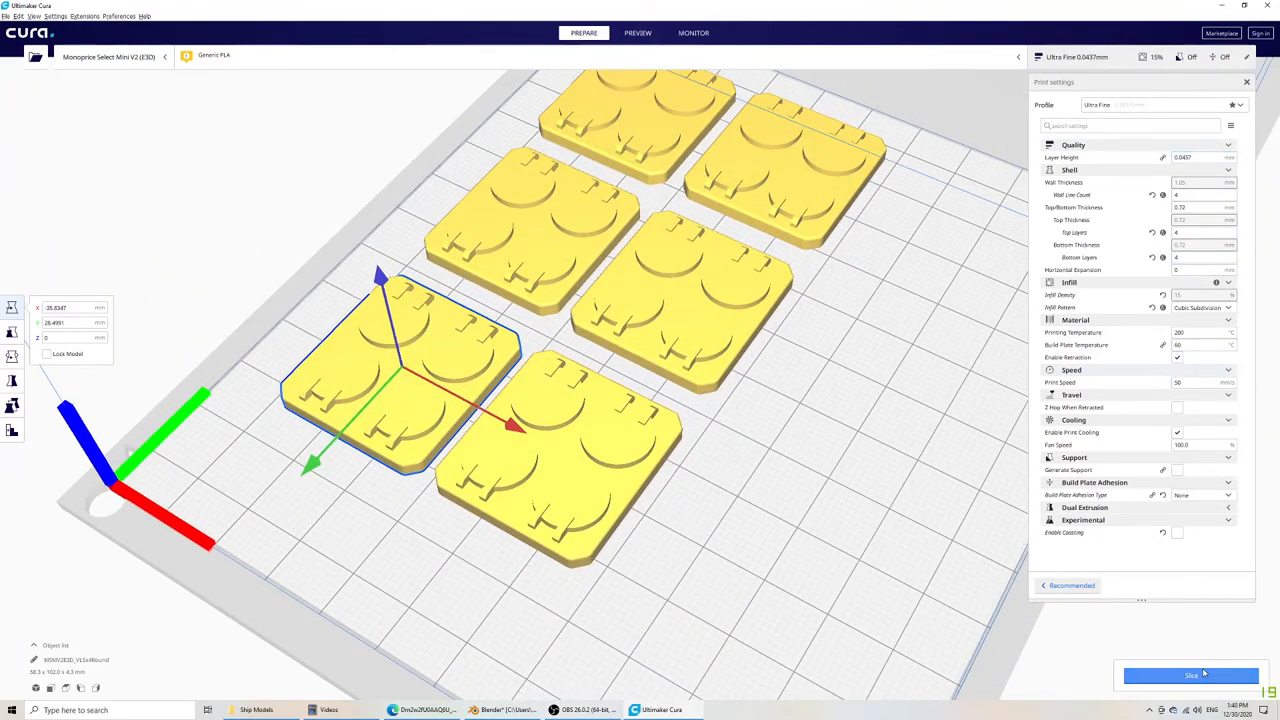
# - Slice the six arranged modules and preview the resulting layers
pyautogui.click(1190, 676)
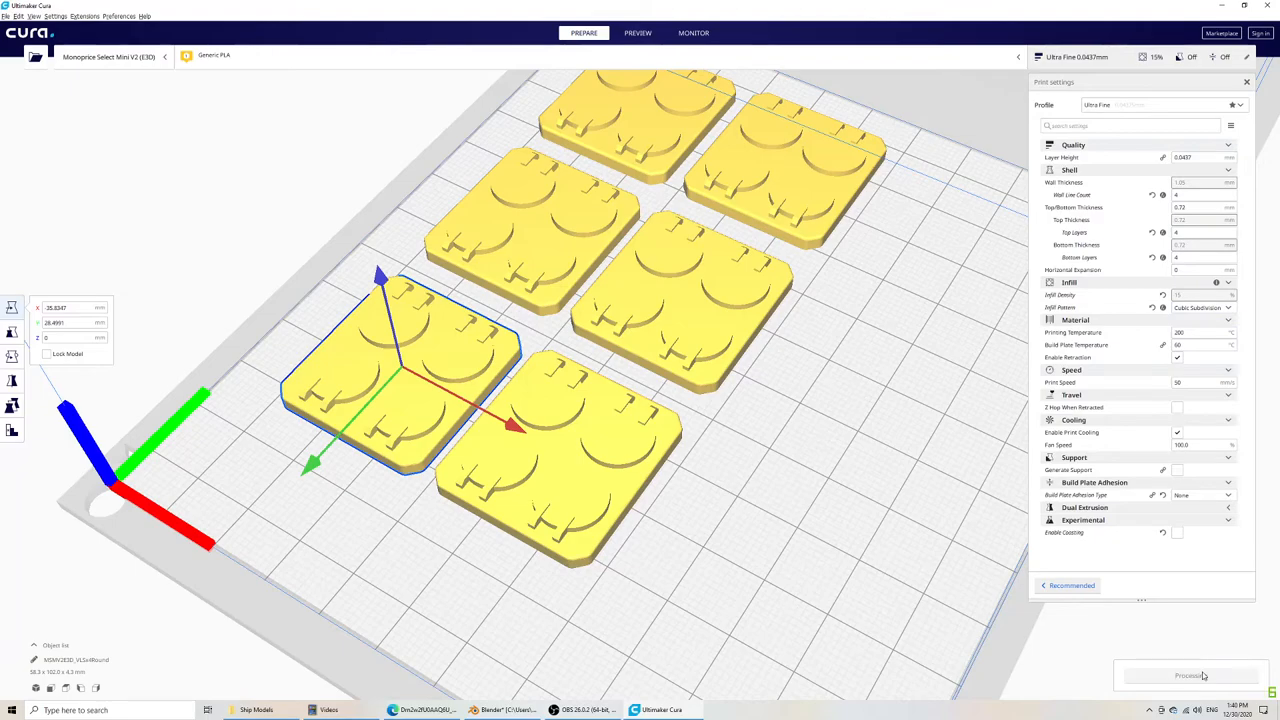
pyautogui.click(1188, 676)
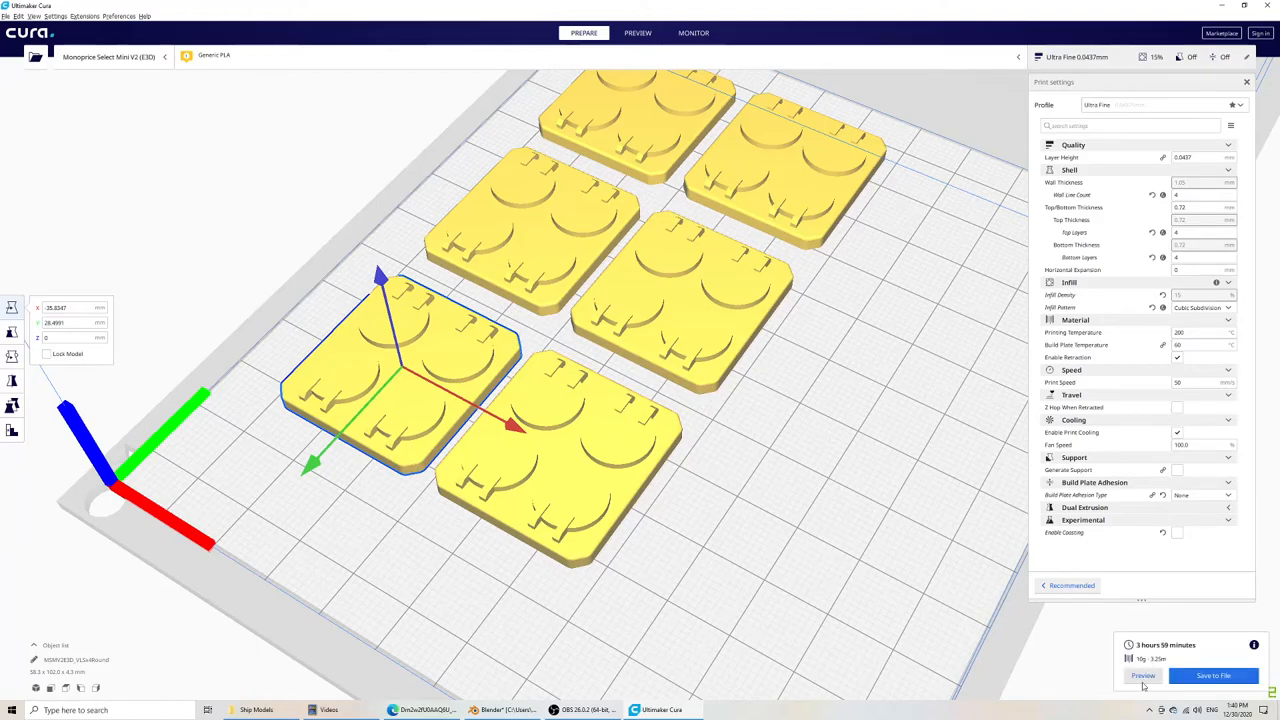
pyautogui.click(636, 32)
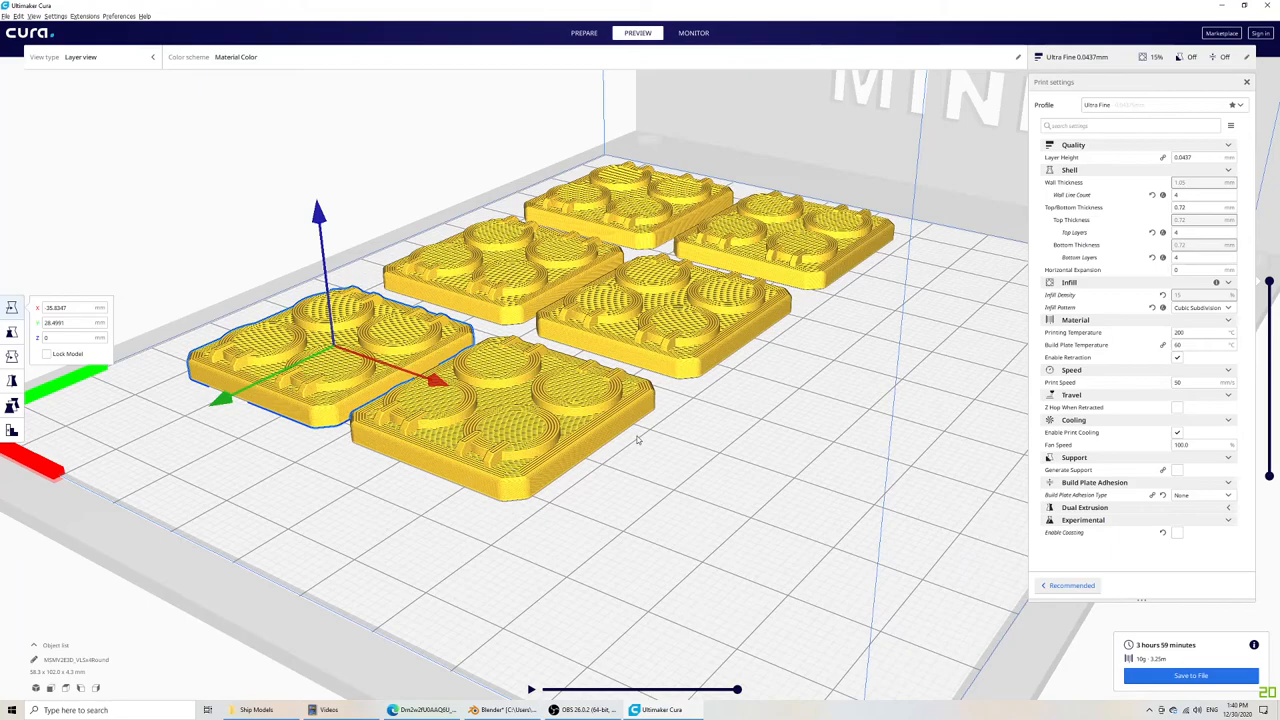
pyautogui.moveTo(1072, 374)
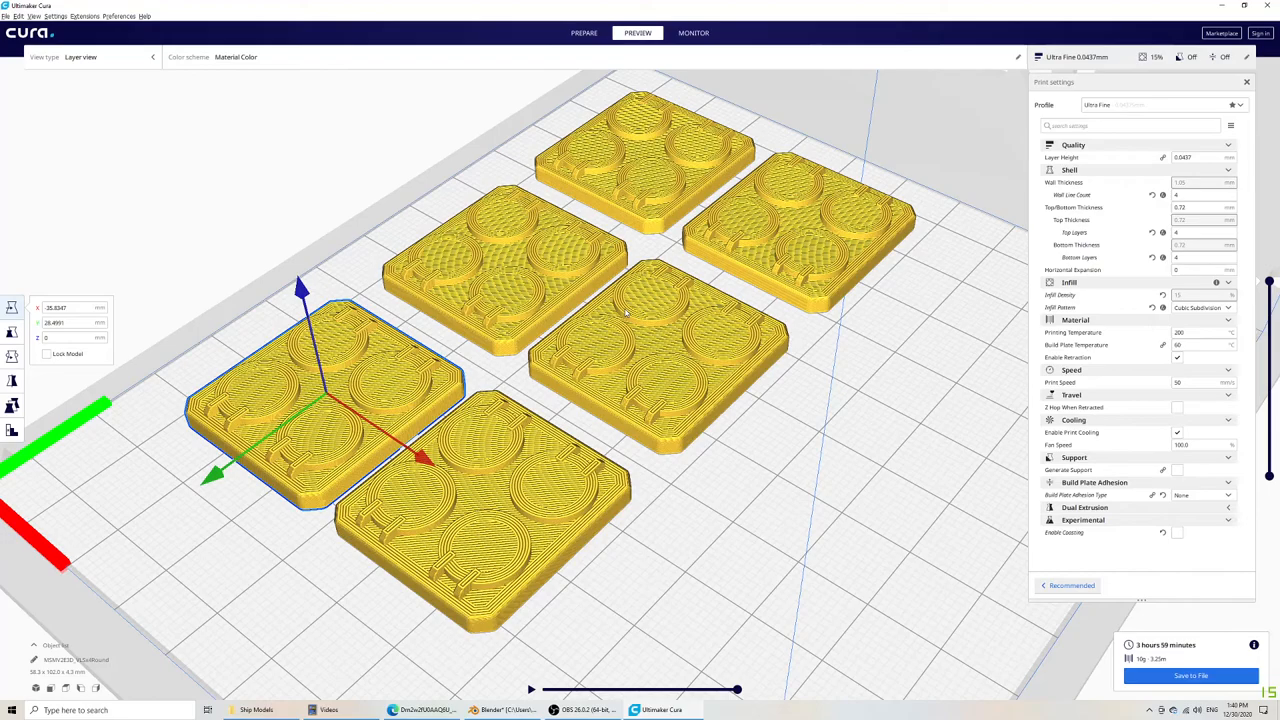
# - Save the sliced result to a G-code file
pyautogui.click(1190, 676)
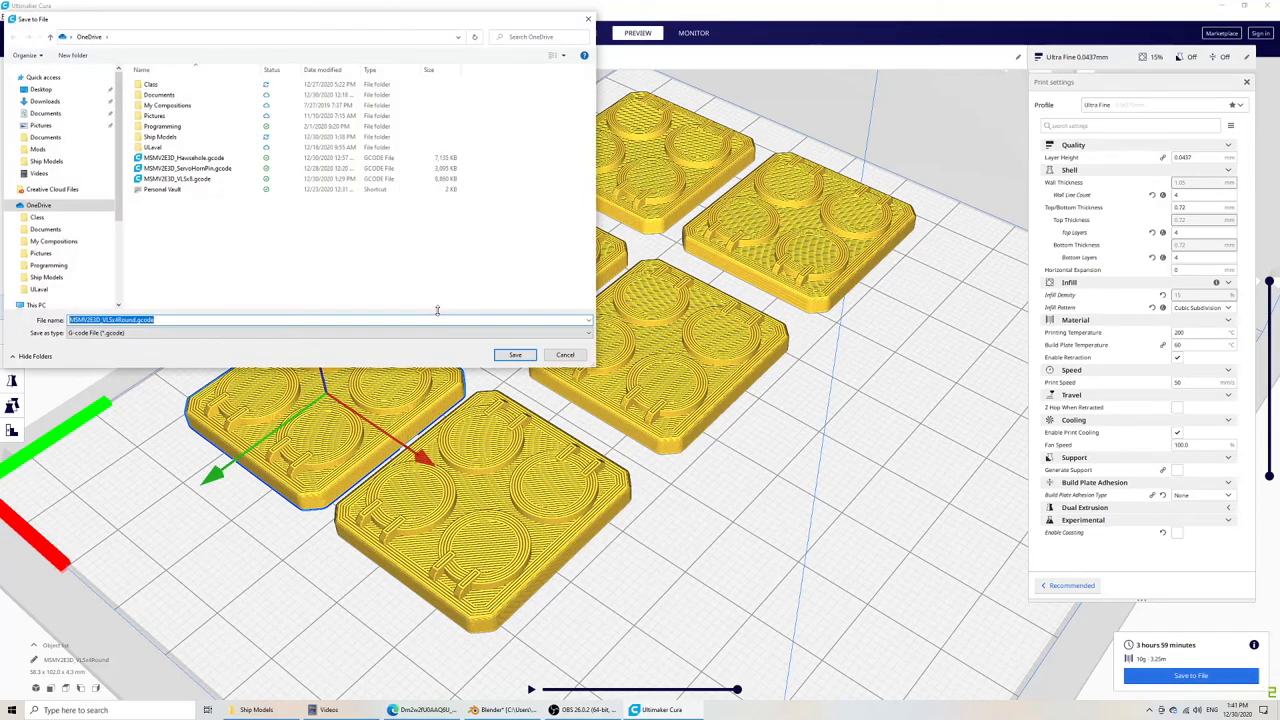
pyautogui.click(516, 356)
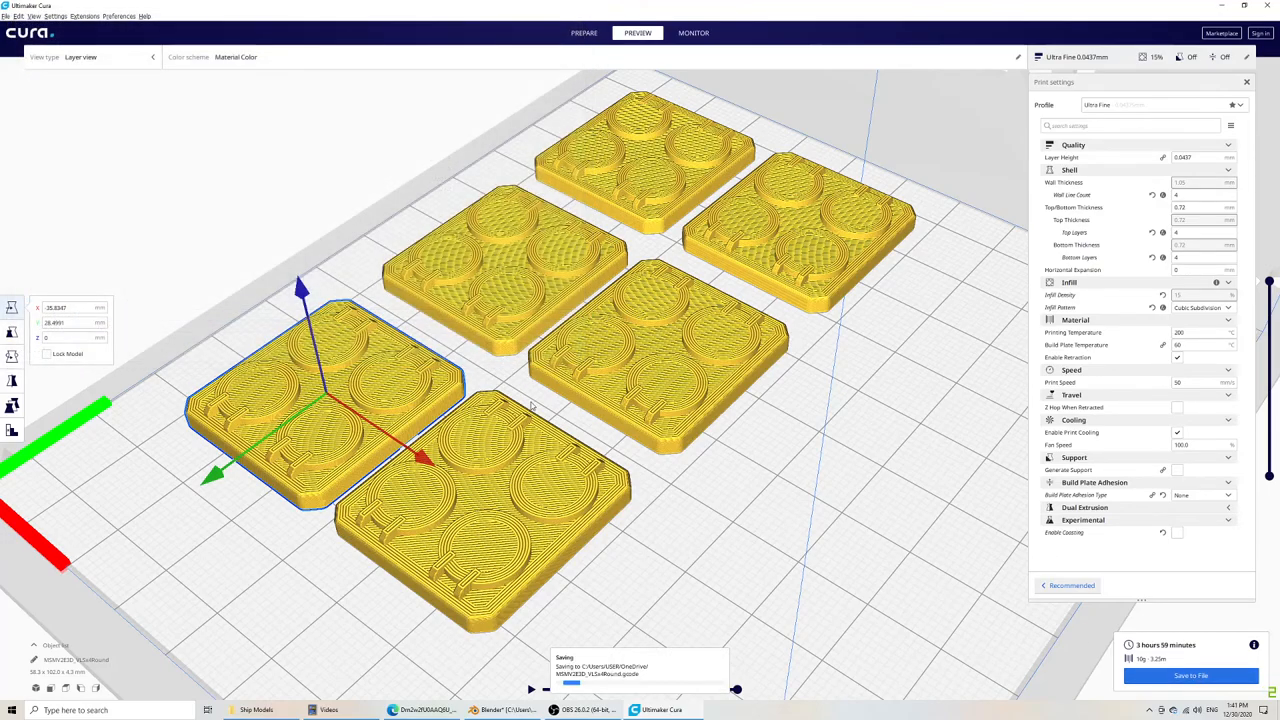